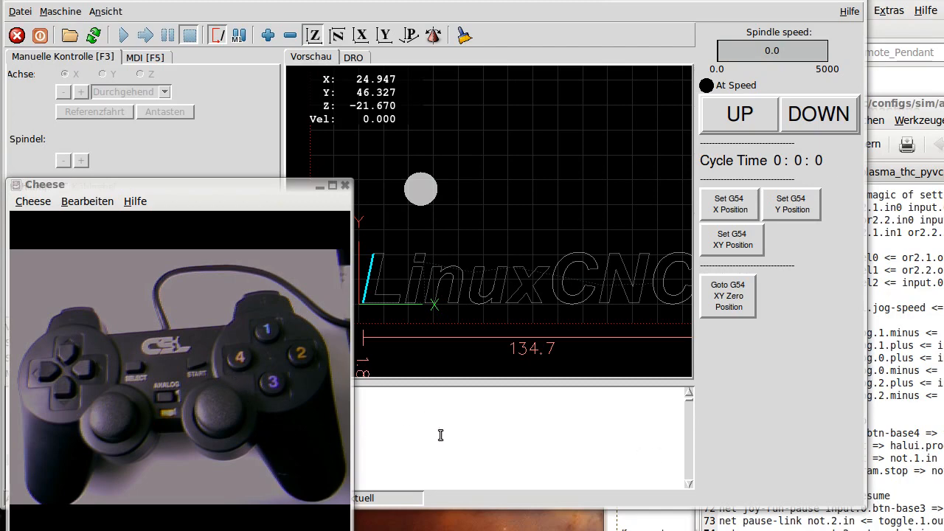
mouse_move(444, 441)
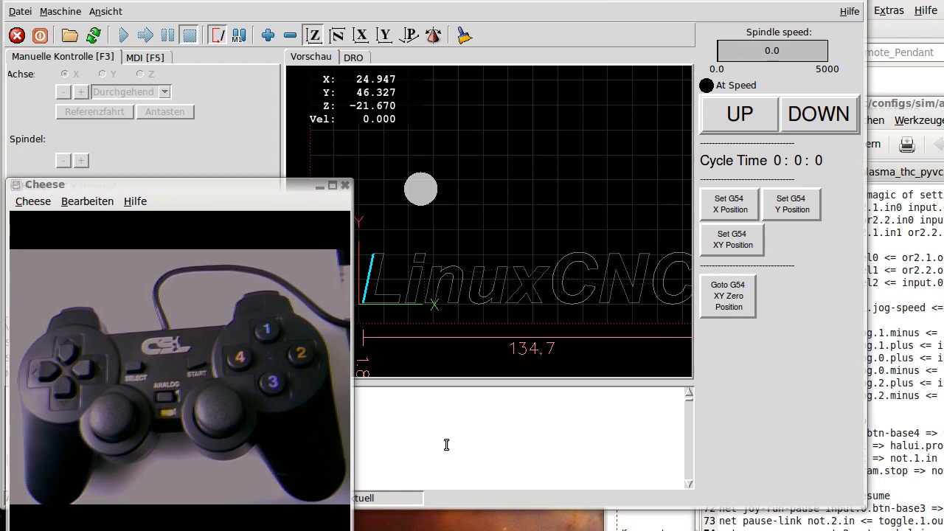
mouse_move(481, 438)
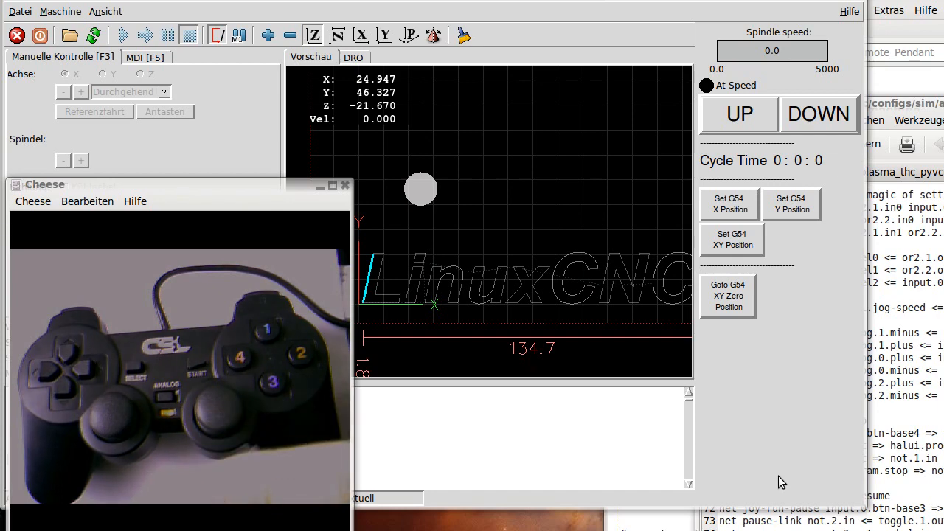
mouse_move(548, 245)
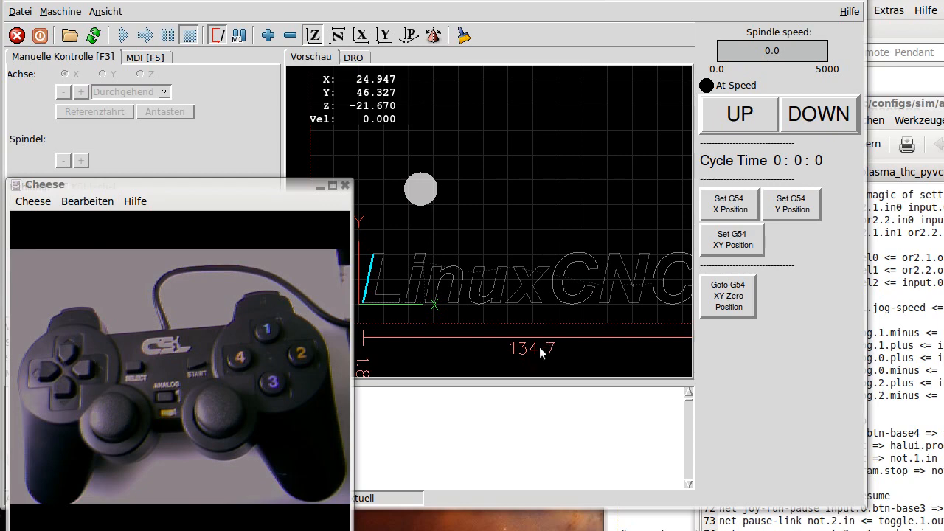
mouse_move(271, 347)
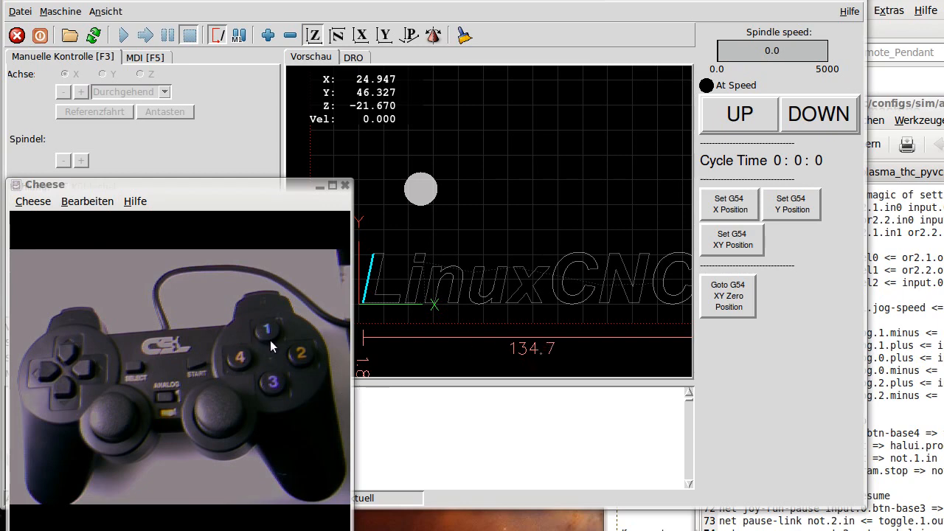
mouse_move(68, 398)
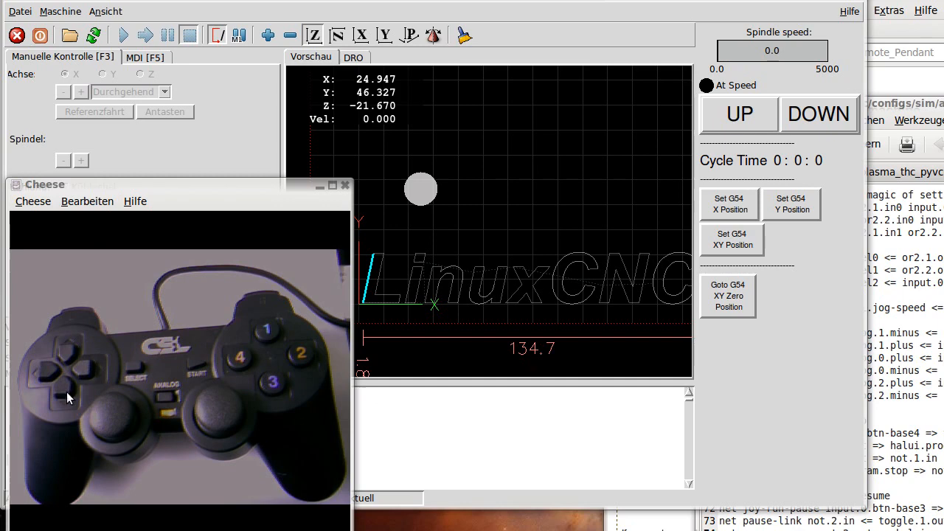
mouse_move(67, 416)
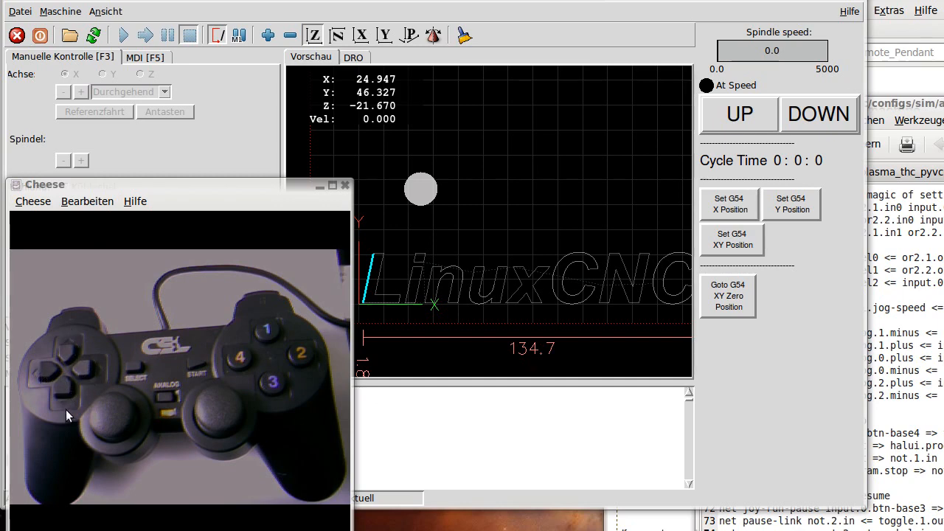
mouse_move(44, 383)
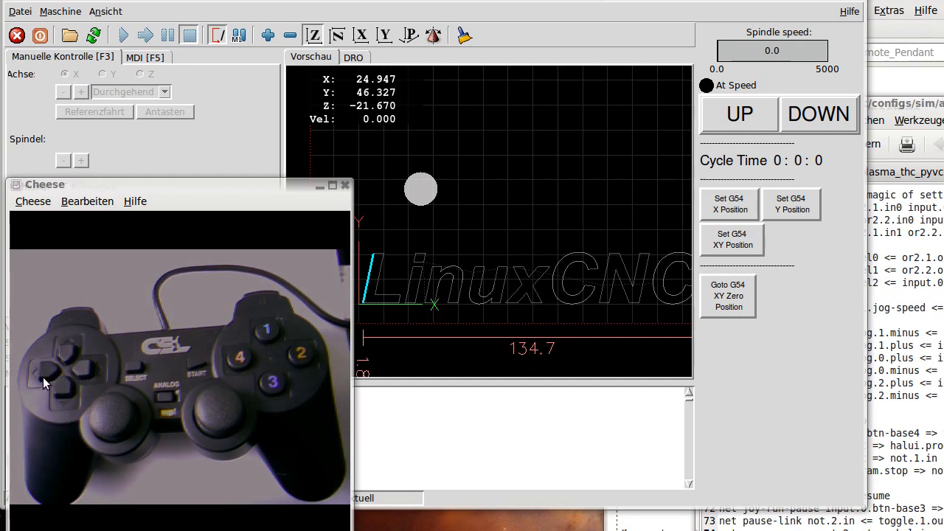
mouse_move(114, 416)
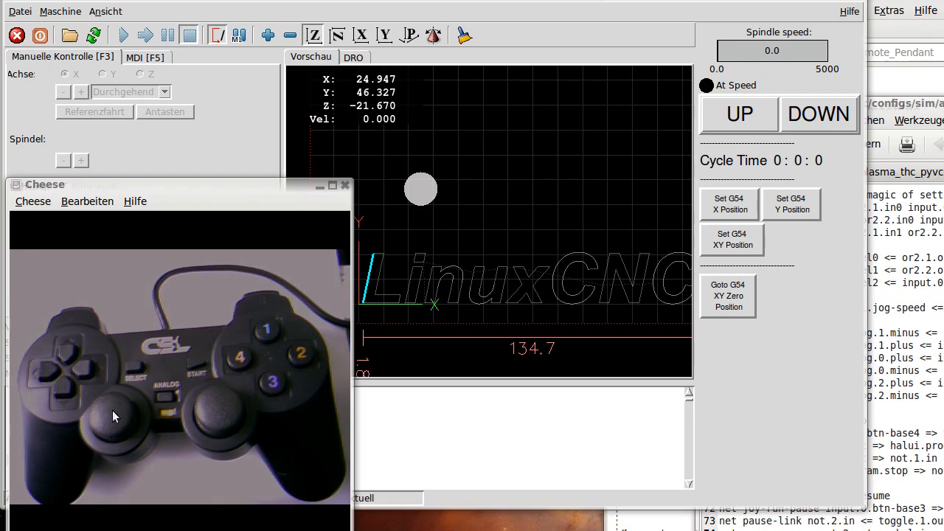
mouse_move(251, 366)
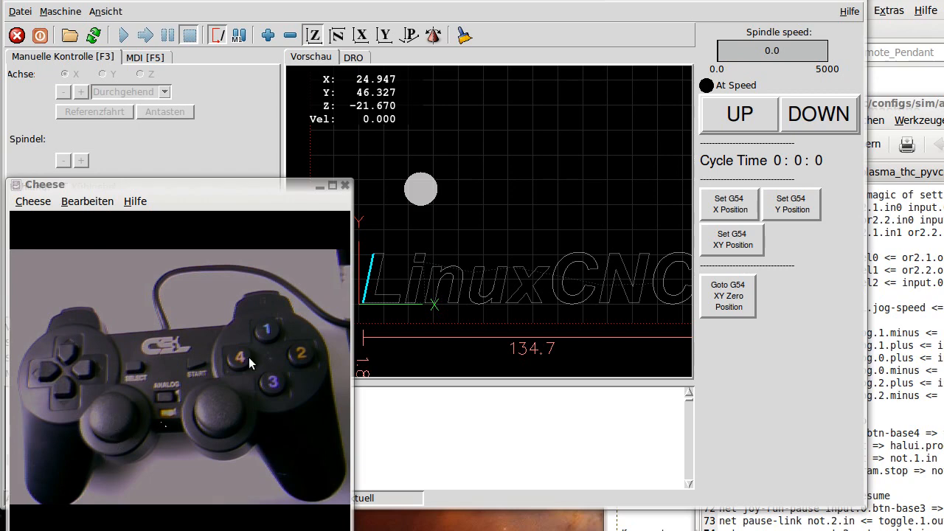
mouse_move(247, 360)
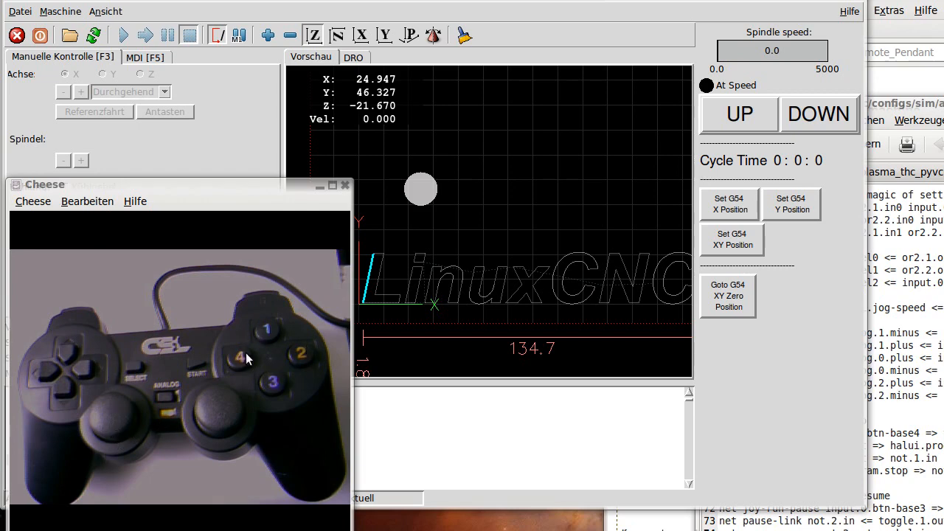
mouse_move(286, 391)
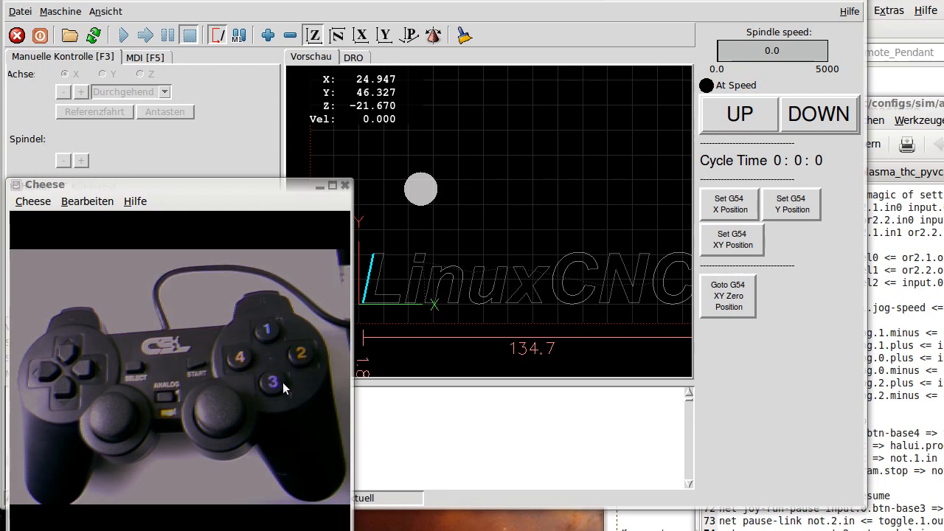
mouse_move(238, 390)
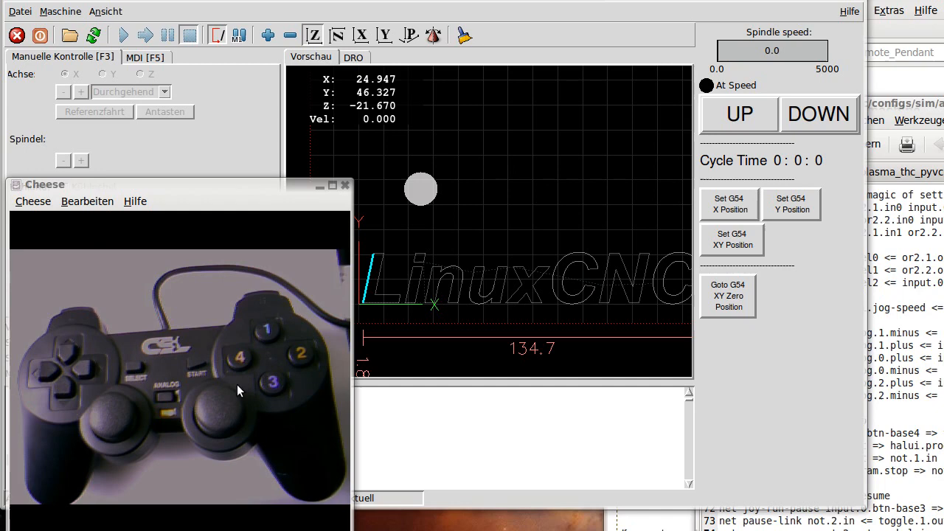
mouse_move(196, 376)
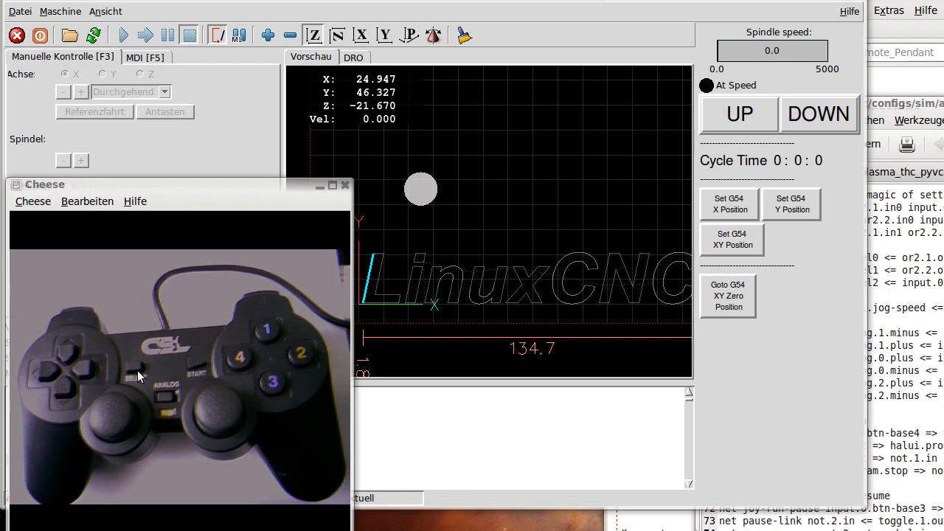
mouse_move(68, 305)
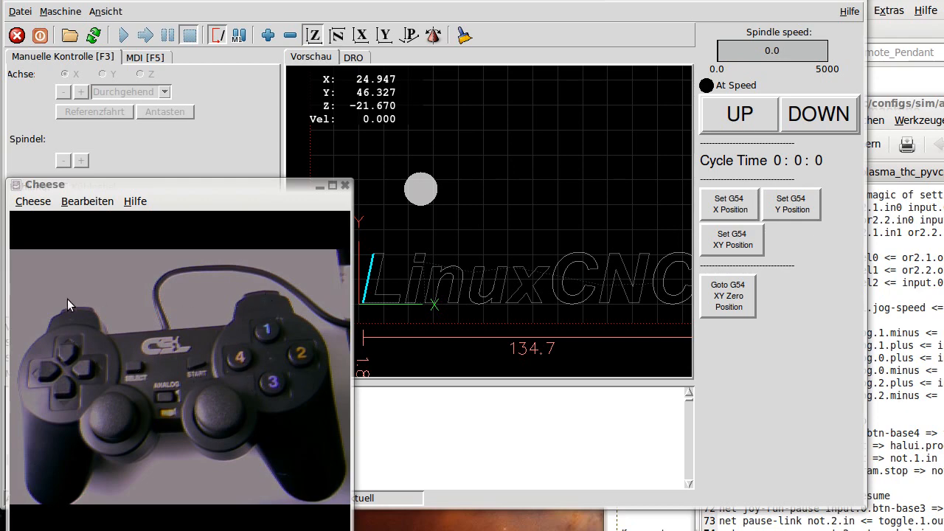
mouse_move(169, 312)
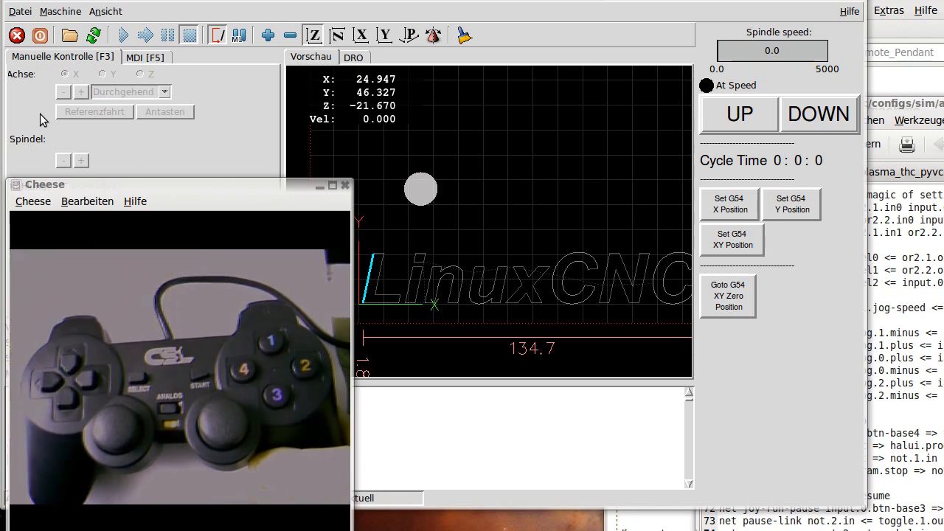
Switch the simulated machine on; homing then fails with a shared home switch error.
click(65, 74)
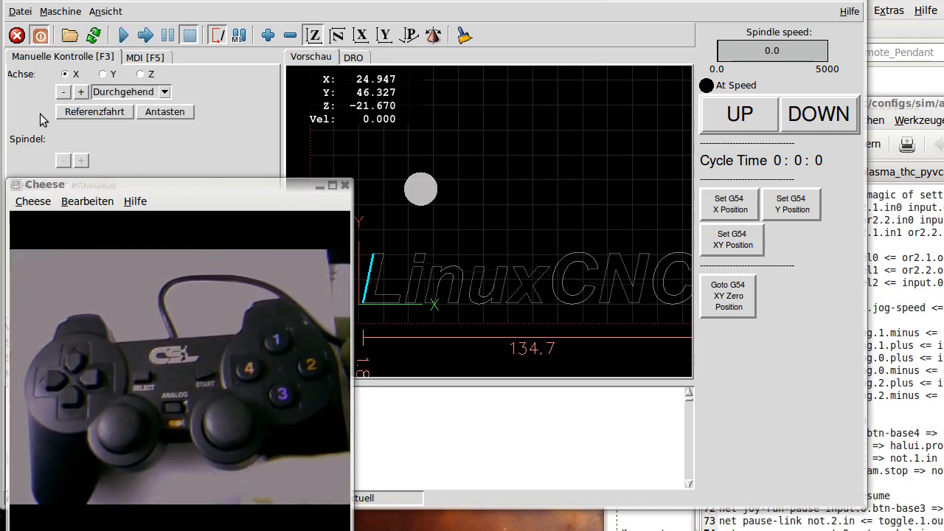
mouse_move(398, 134)
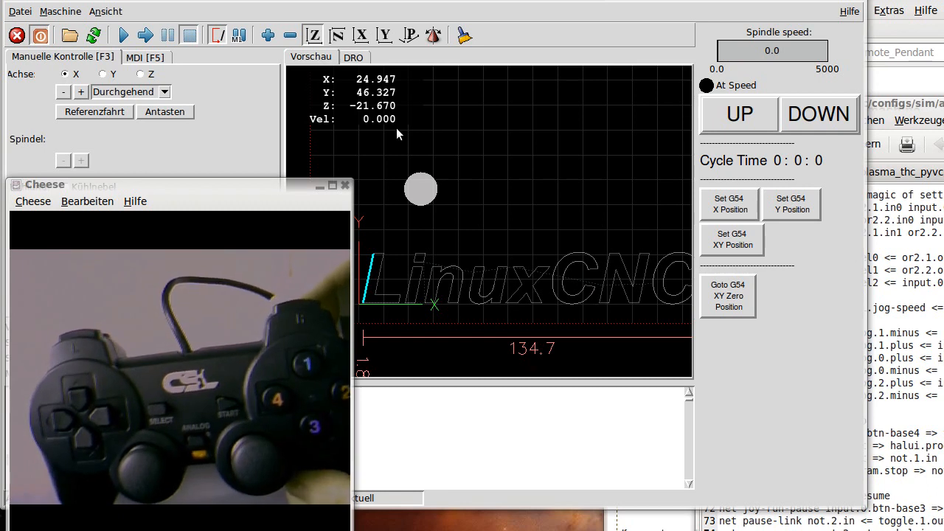
click(93, 111)
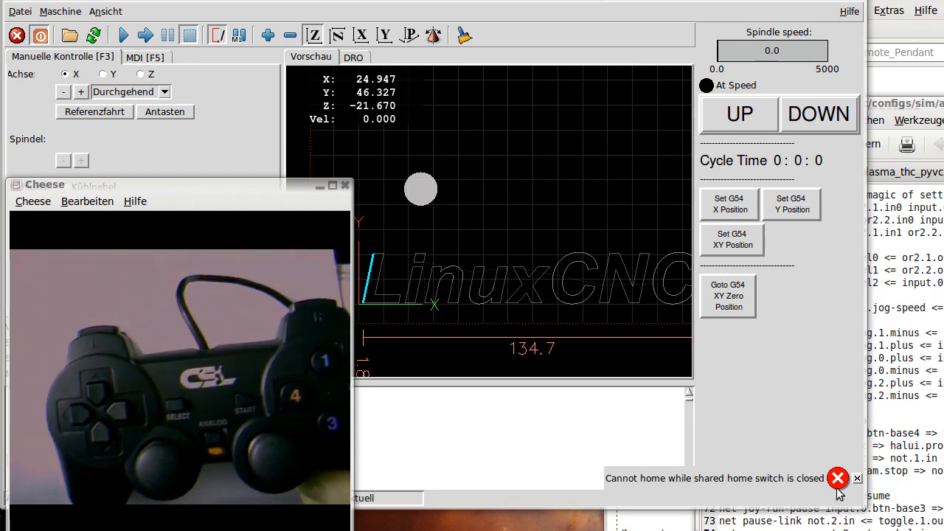
Dismiss the home switch error and focus the machine view for gamepad jogging.
click(838, 479)
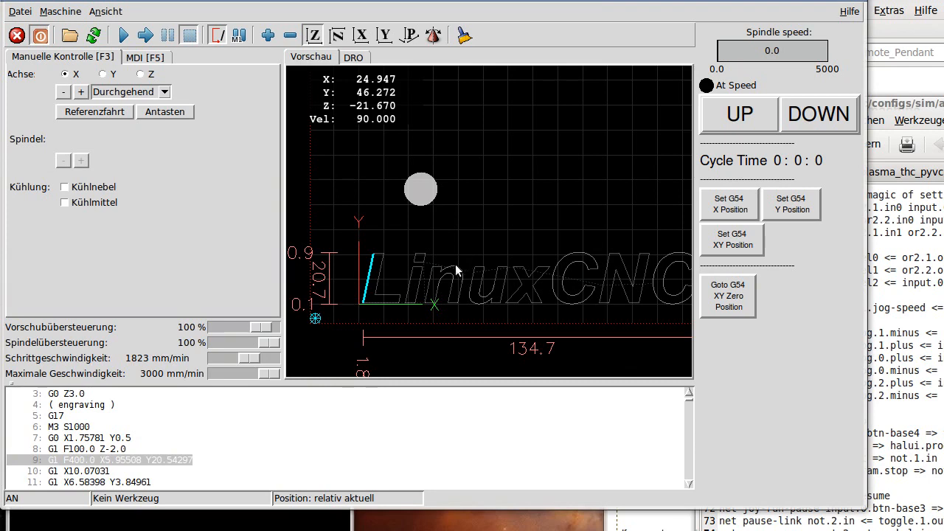
click(105, 74)
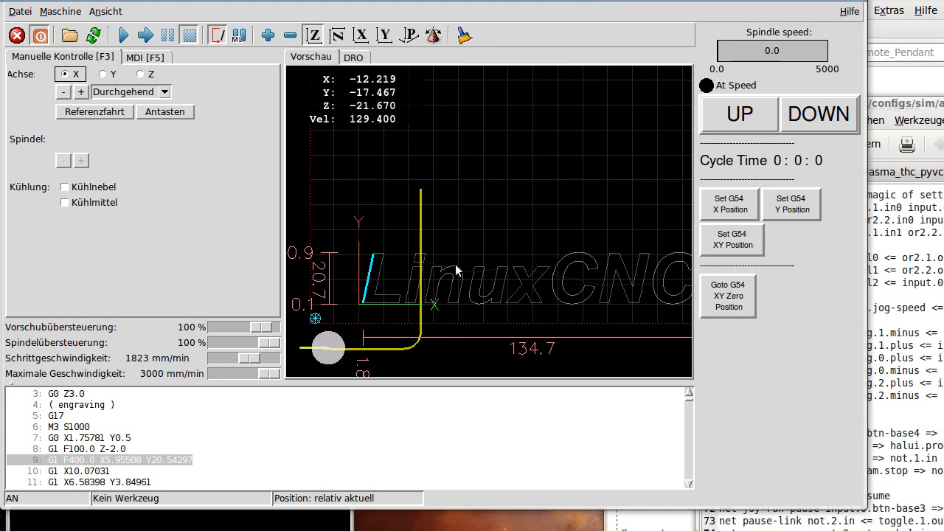
click(105, 75)
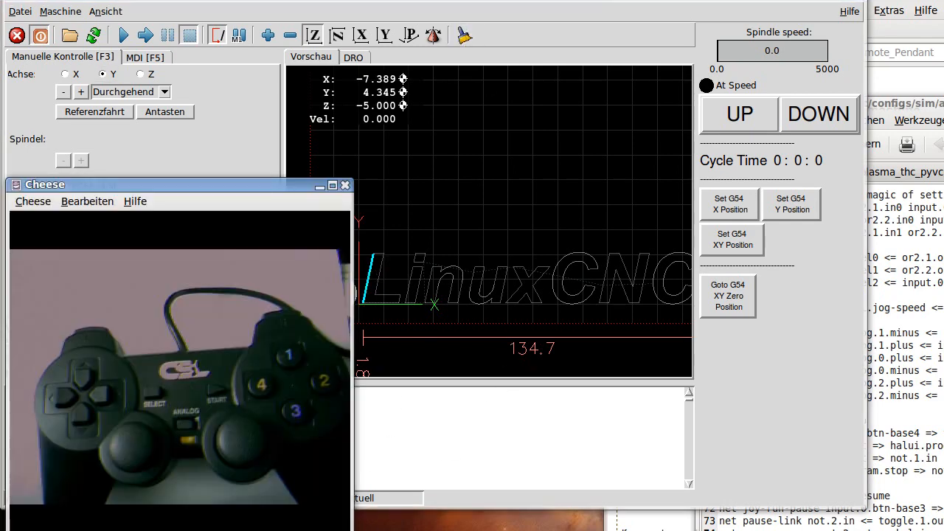
mouse_move(296, 301)
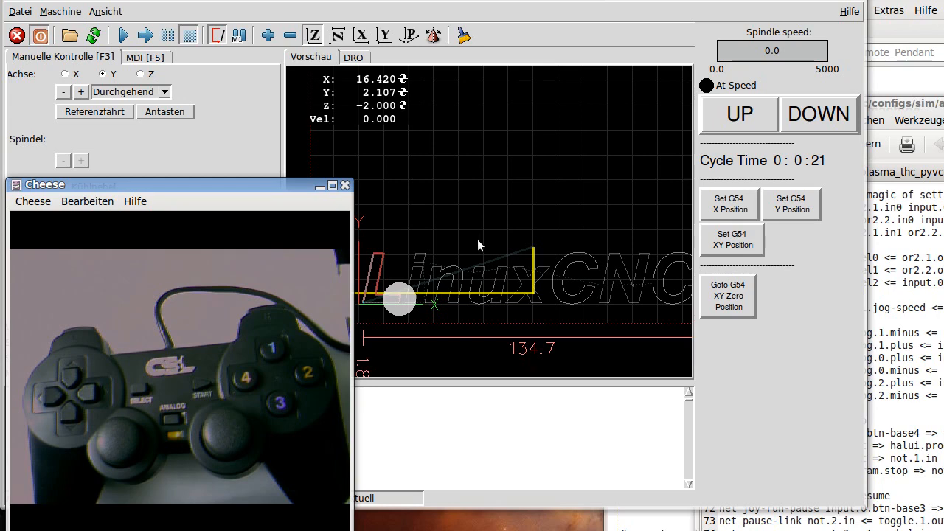
mouse_move(344, 302)
text(lsusb)
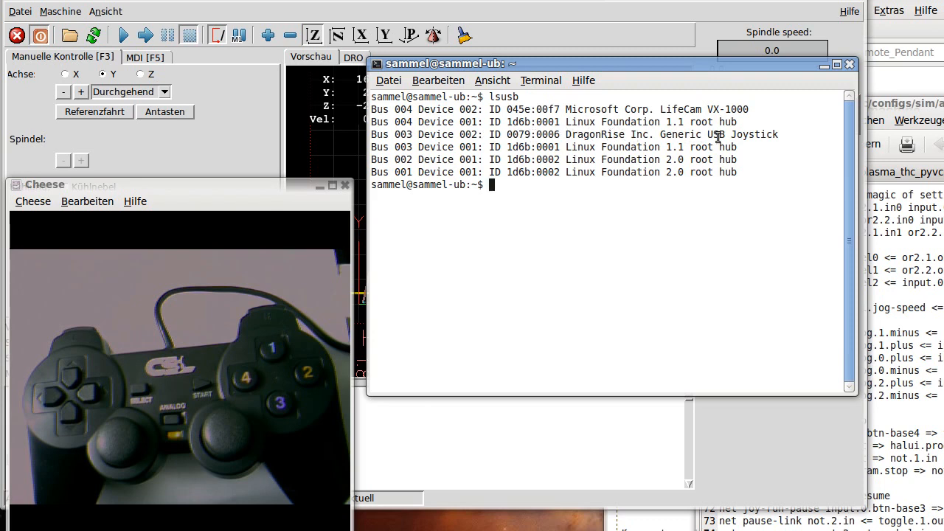
mouse_move(734, 203)
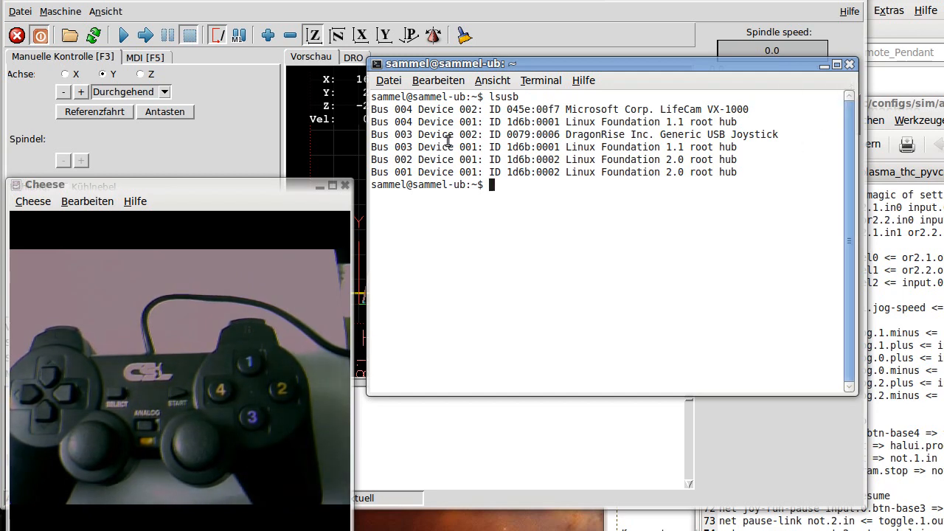
mouse_move(569, 142)
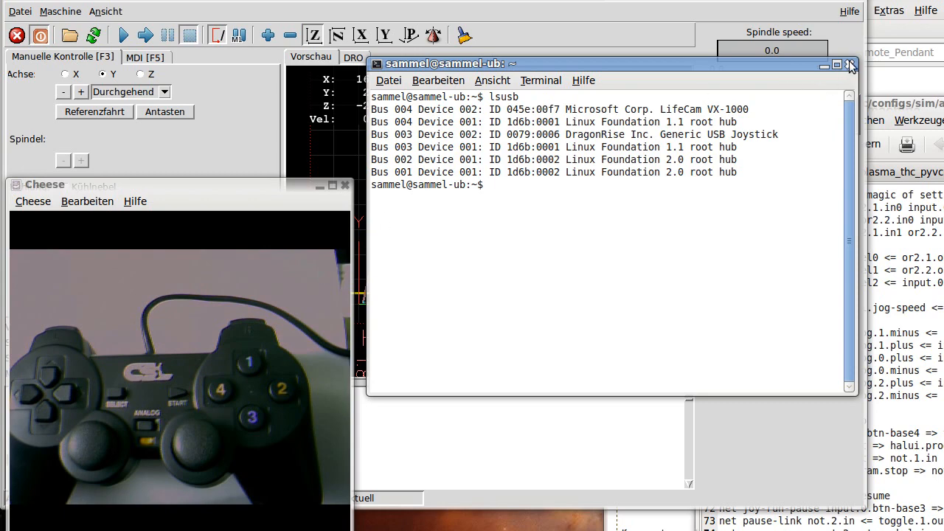
Close the terminal window after confirming the DragonRise joystick is listed.
click(851, 65)
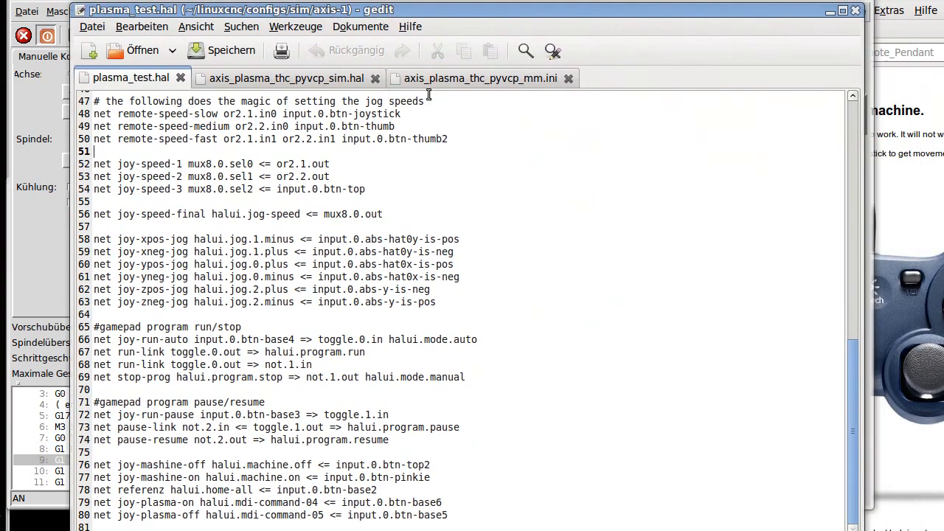
Show axis_plasma_thc_pyvcp_sim.hal and select the 'loadusr -W hal_input -KRAL Joystick' line.
click(287, 77)
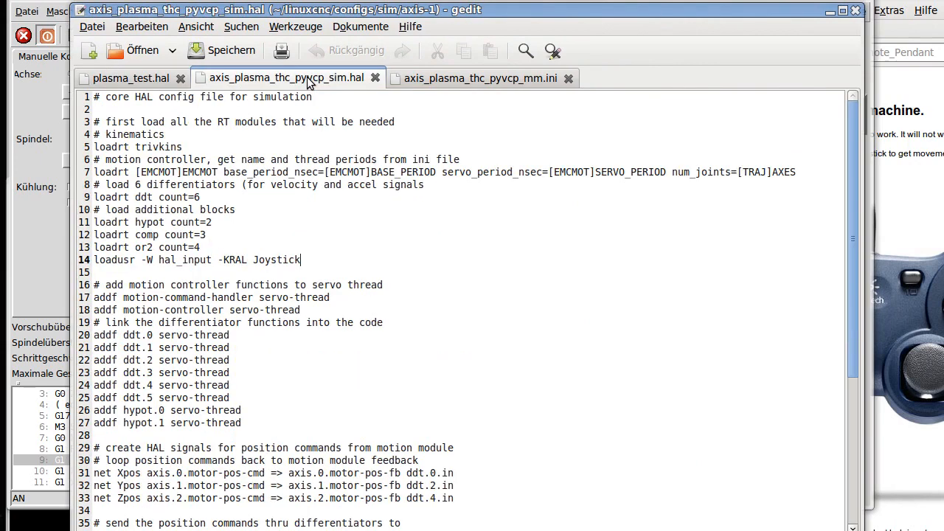
mouse_move(242, 217)
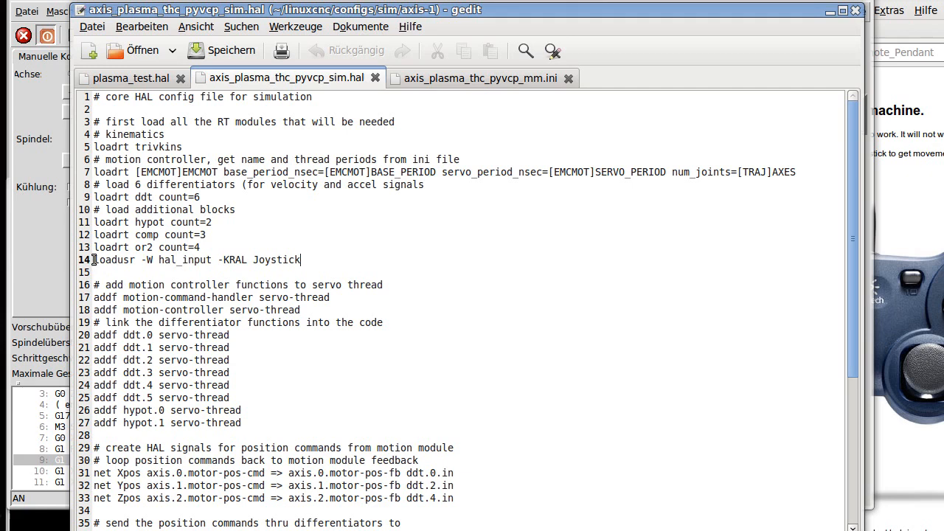
triple_click(196, 259)
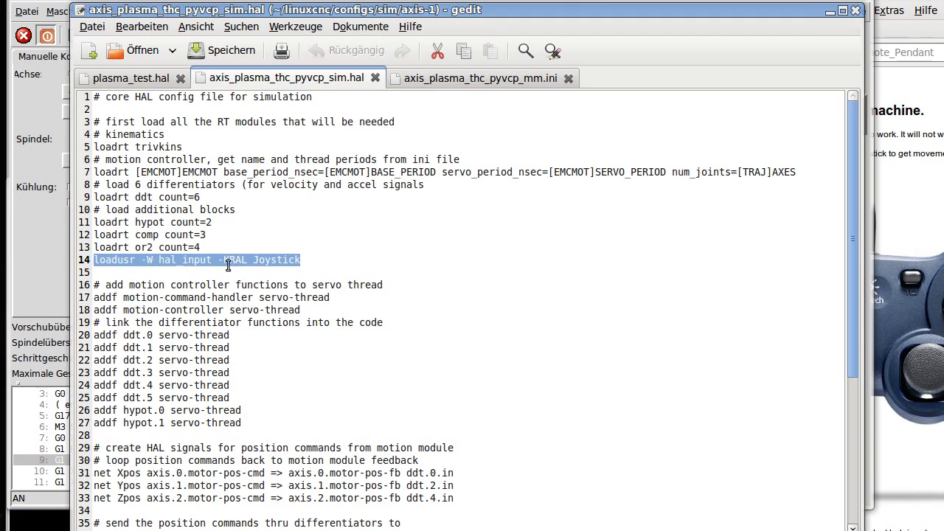
mouse_move(231, 272)
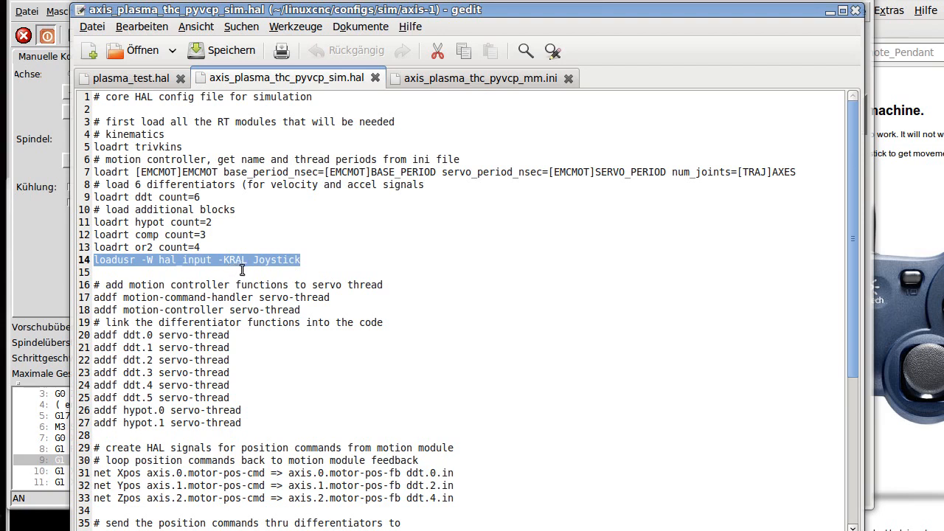
mouse_move(234, 273)
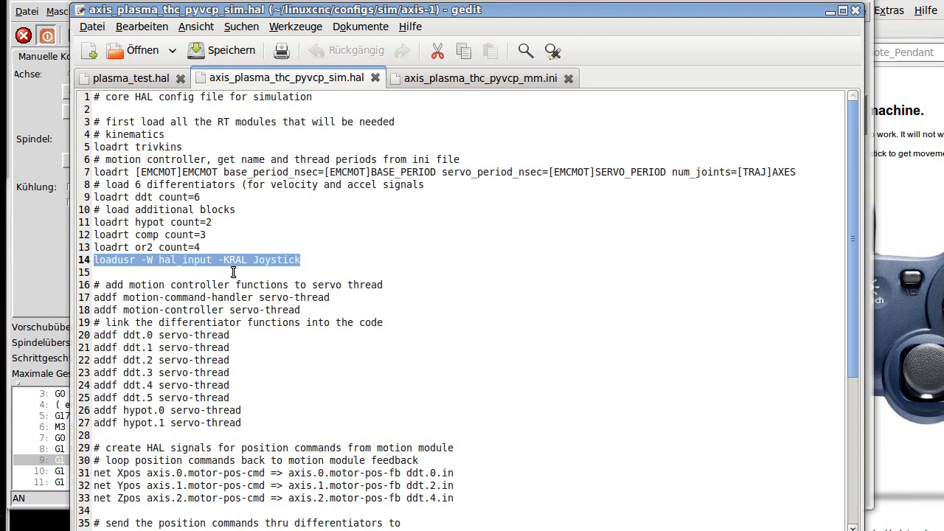
mouse_move(237, 268)
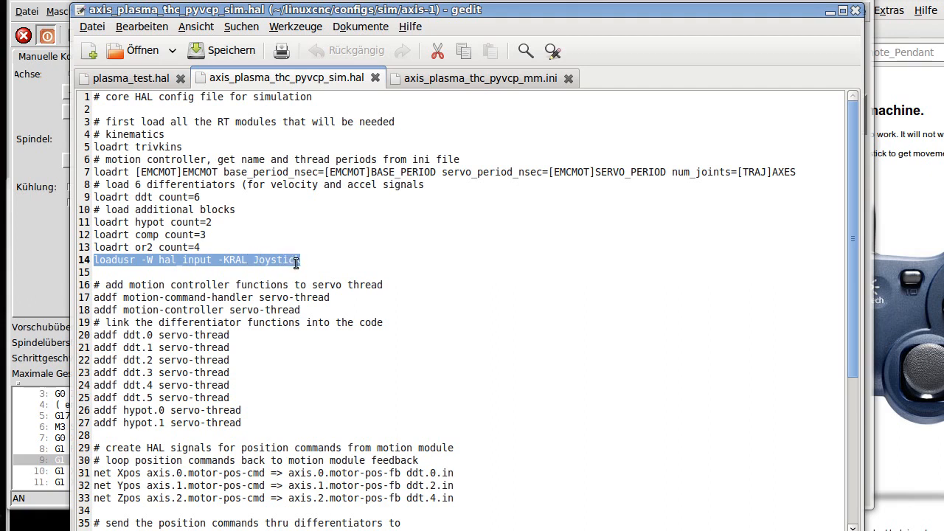
mouse_move(400, 262)
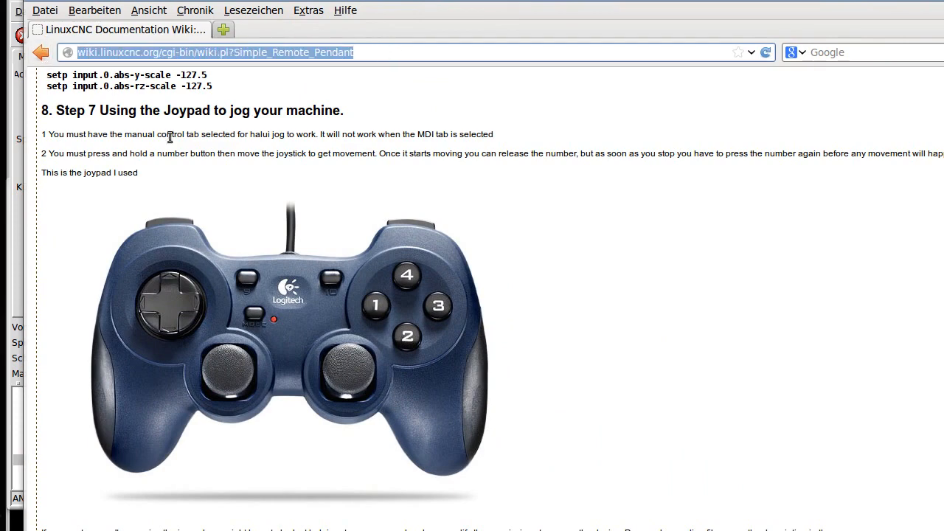
mouse_move(181, 153)
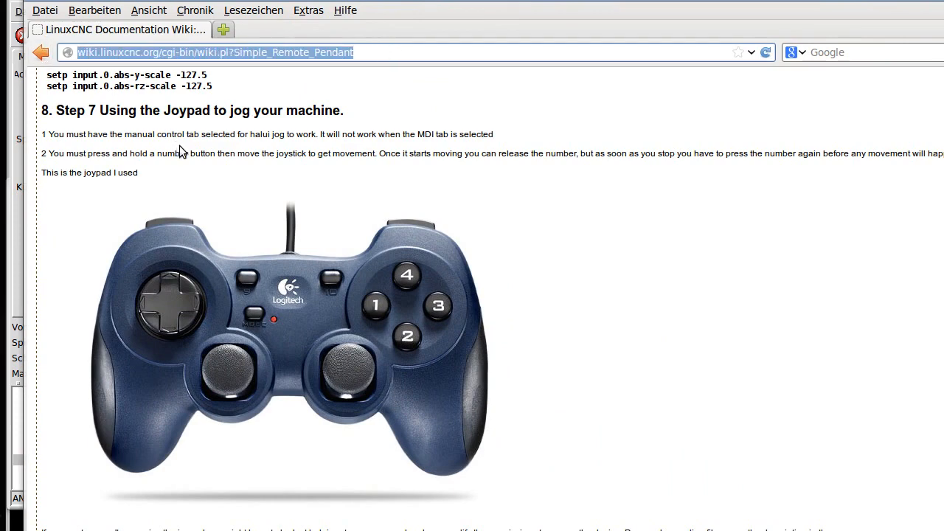
mouse_move(413, 70)
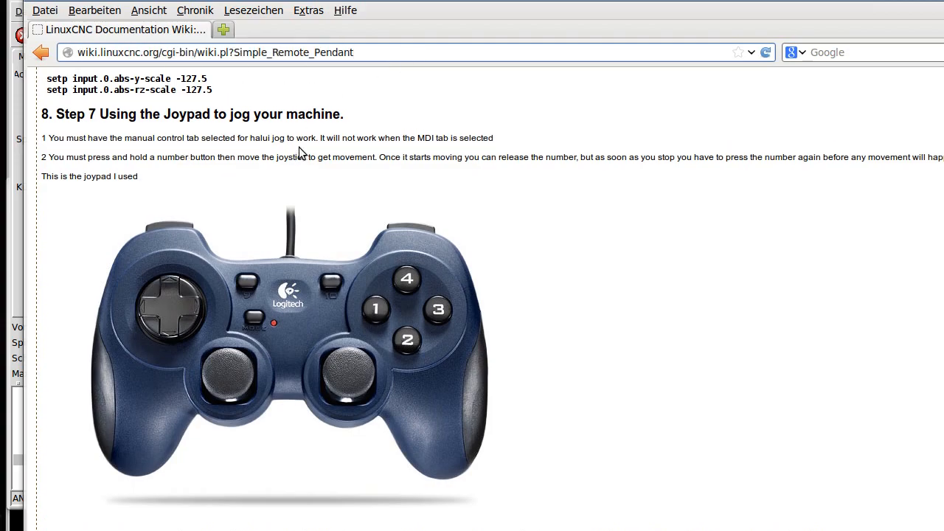
Read the wiki's joypad steps, marking 'Dual' in the device name and the 'HALUI = halui' line.
scroll(up, 3)
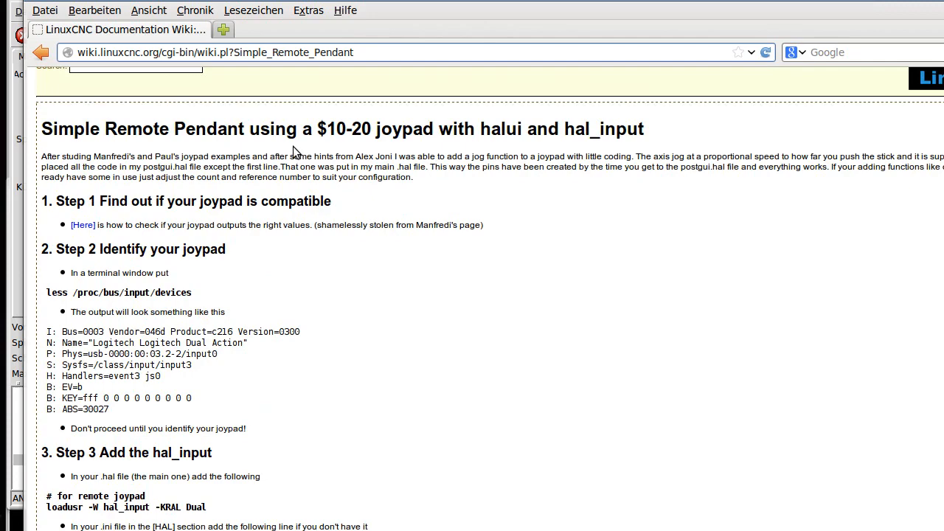
mouse_move(286, 292)
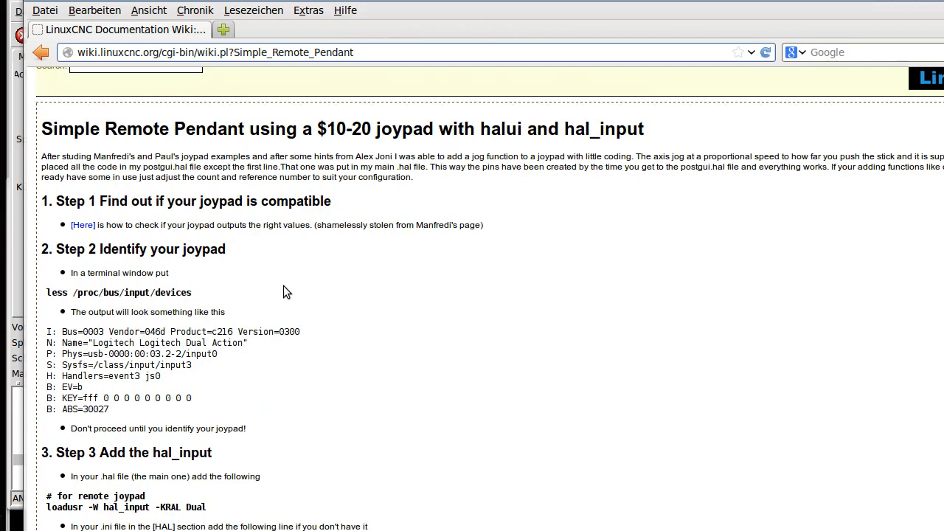
scroll(down, 3)
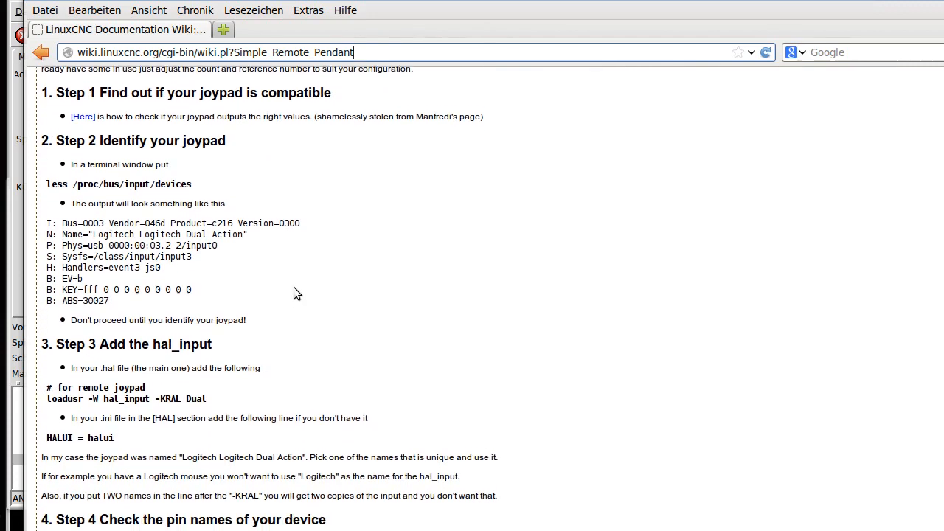
scroll(down, 3)
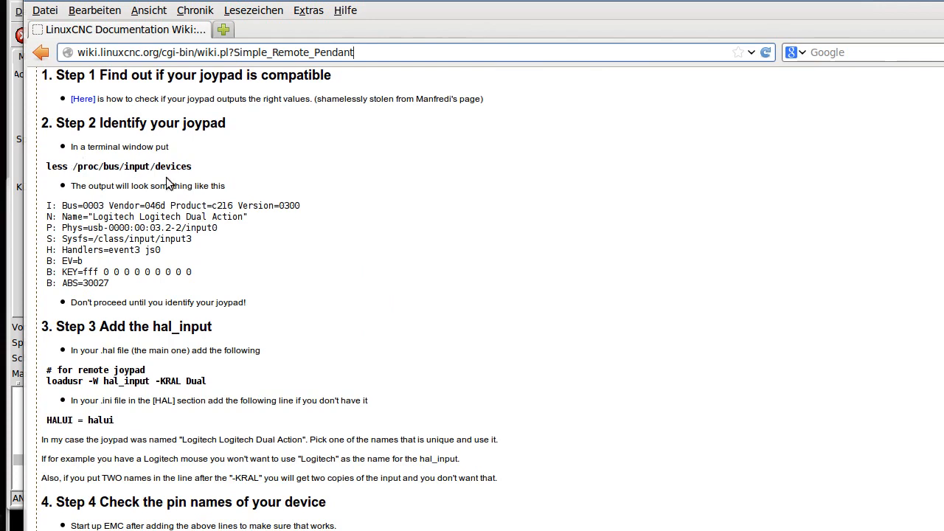
mouse_move(142, 252)
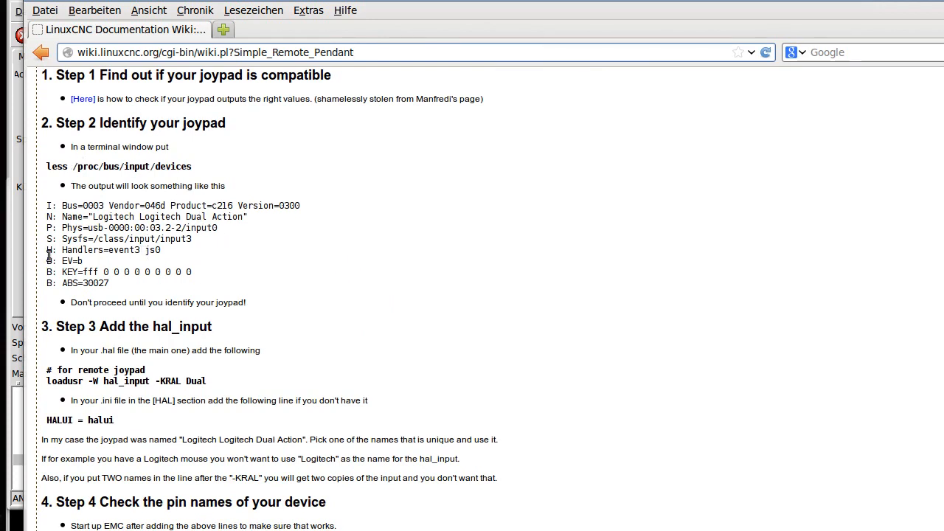
mouse_move(164, 256)
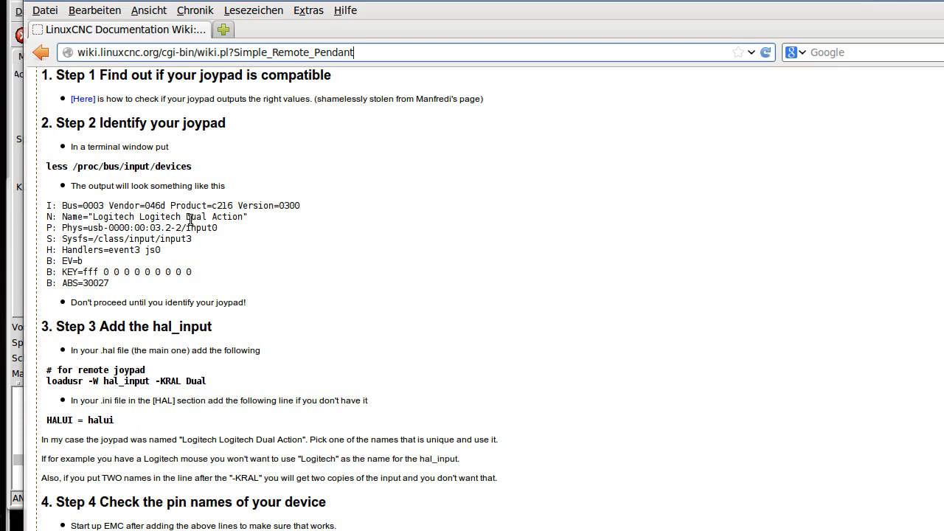
double_click(195, 216)
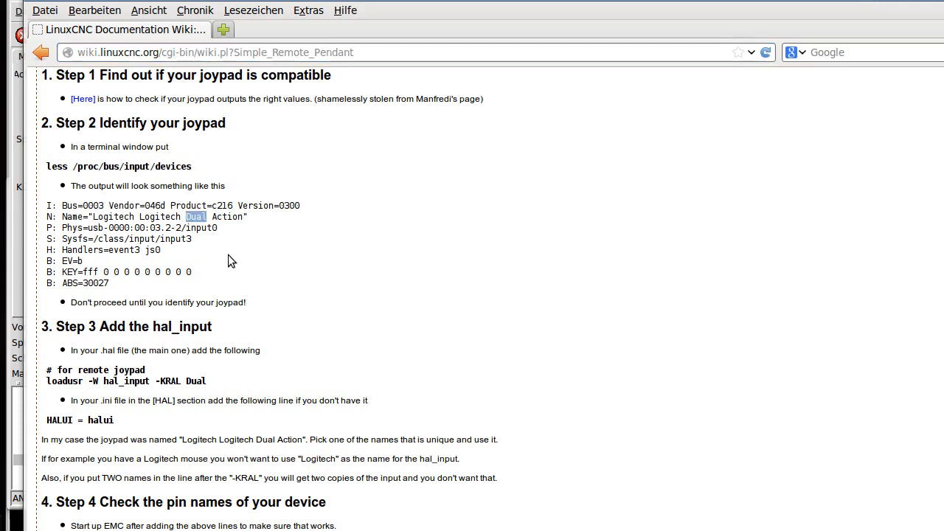
mouse_move(190, 235)
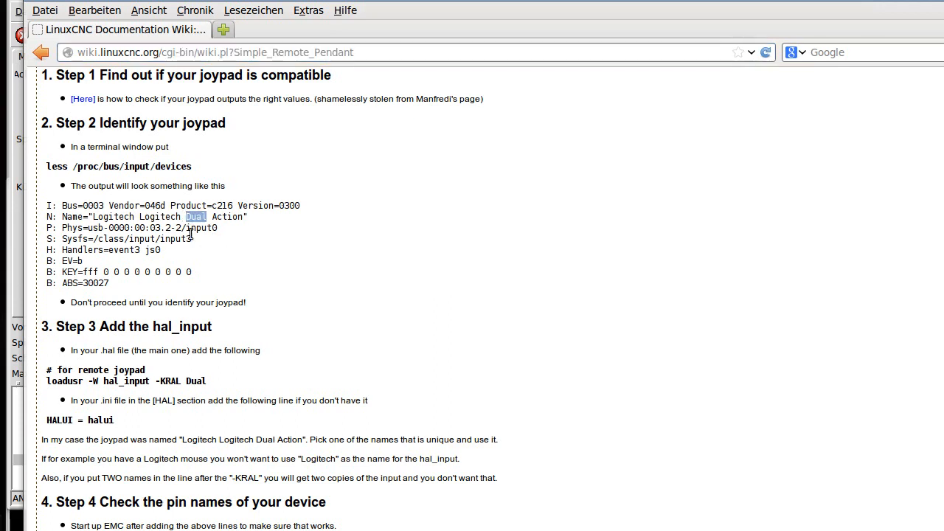
scroll(down, 3)
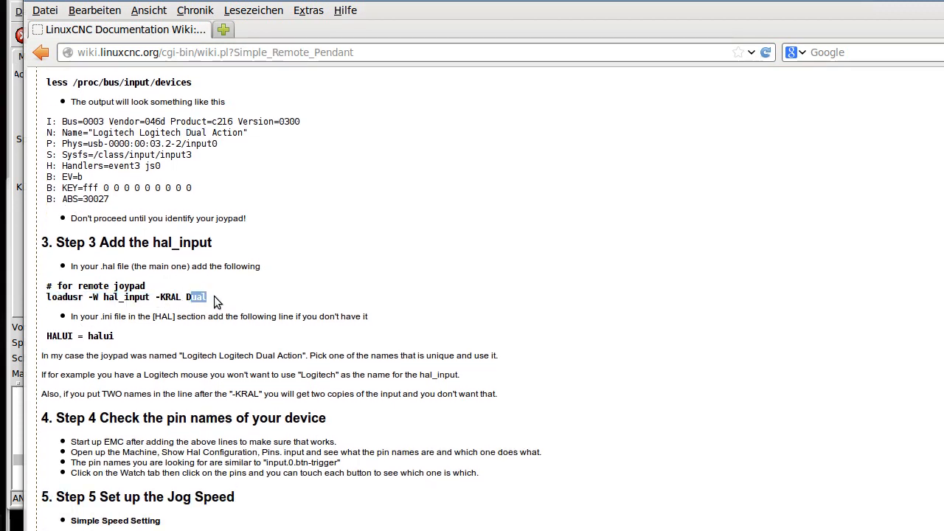
scroll(down, 3)
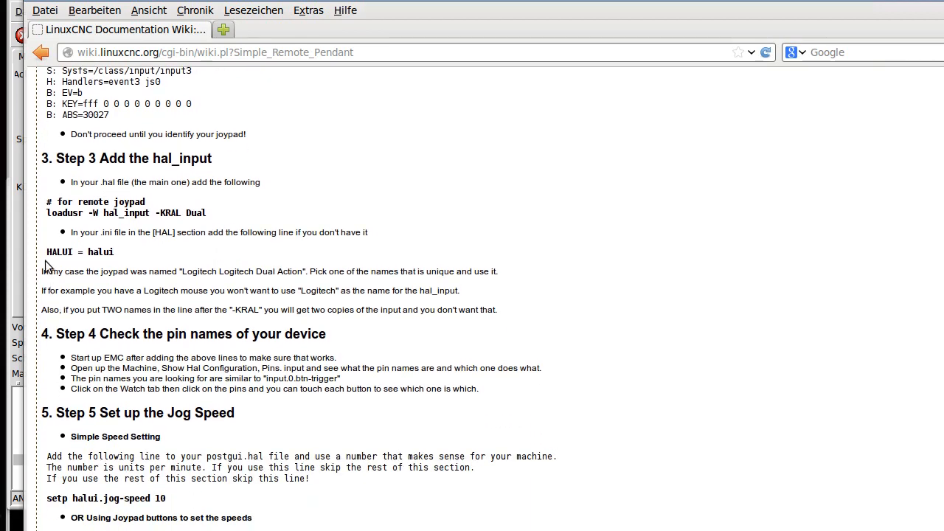
double_click(80, 251)
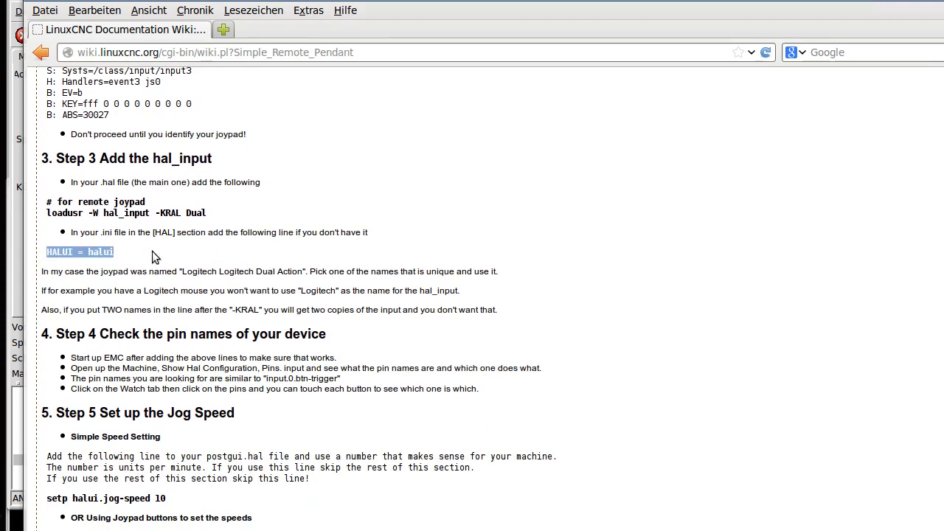
mouse_move(175, 269)
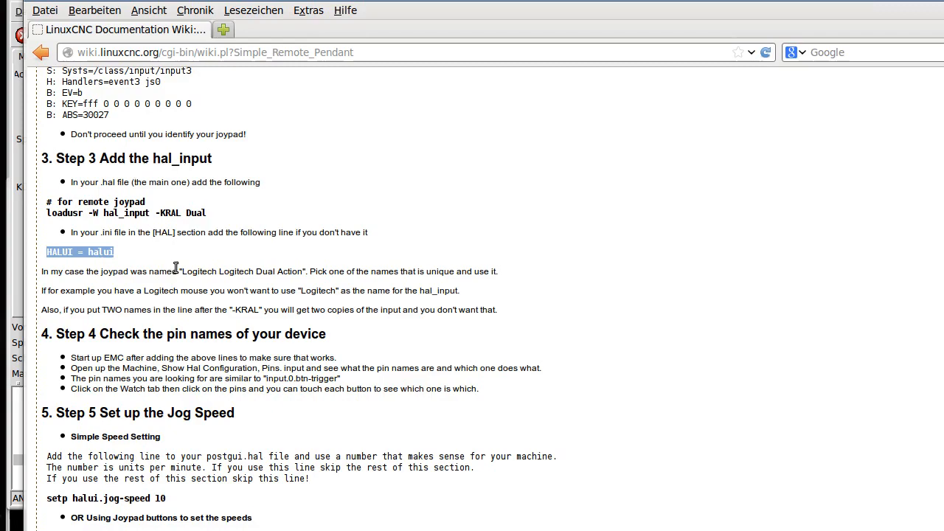
scroll(down, 3)
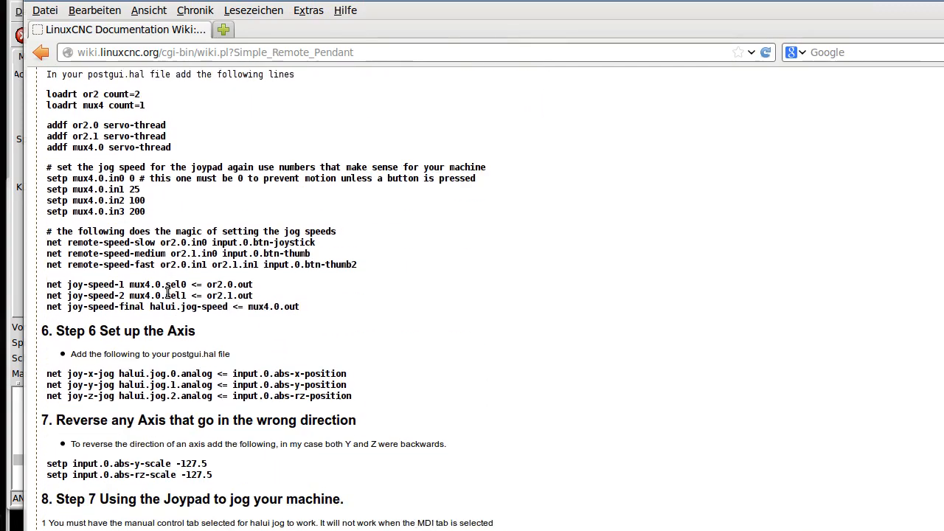
scroll(down, 3)
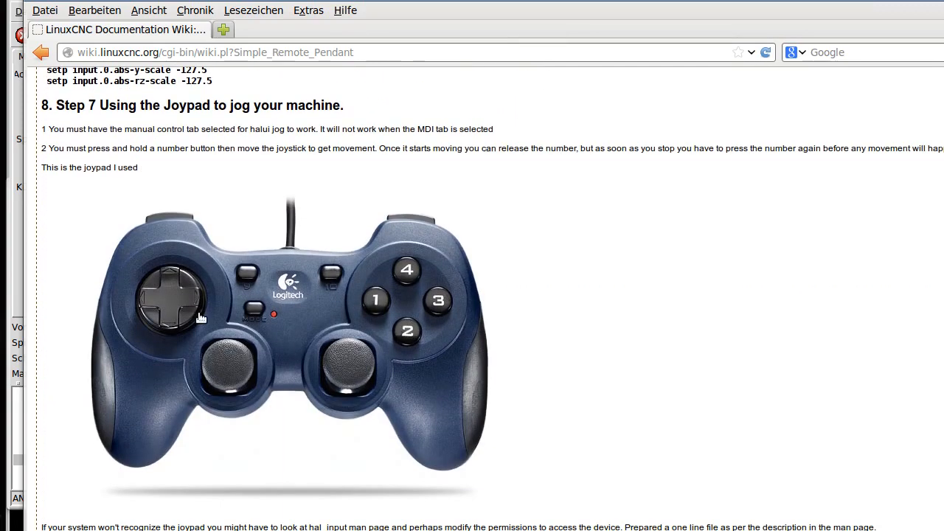
mouse_move(321, 226)
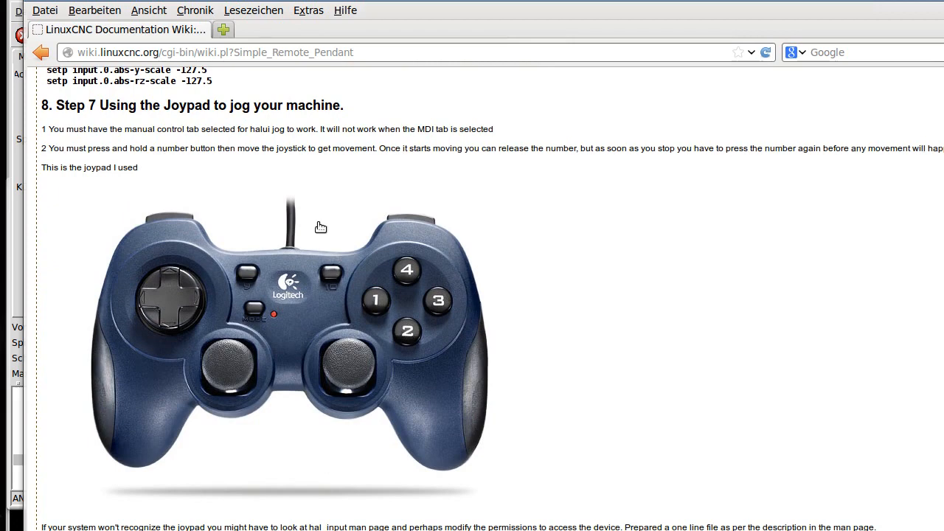
scroll(up, 3)
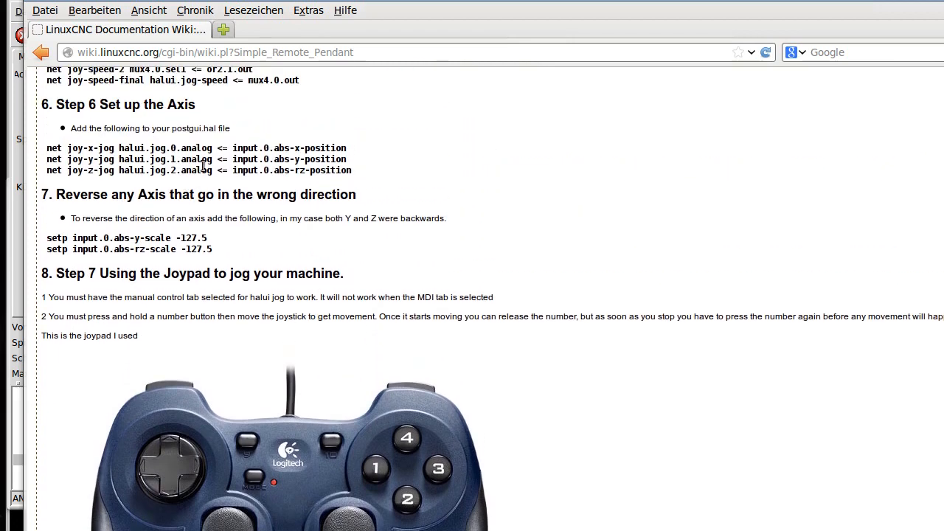
mouse_move(846, 6)
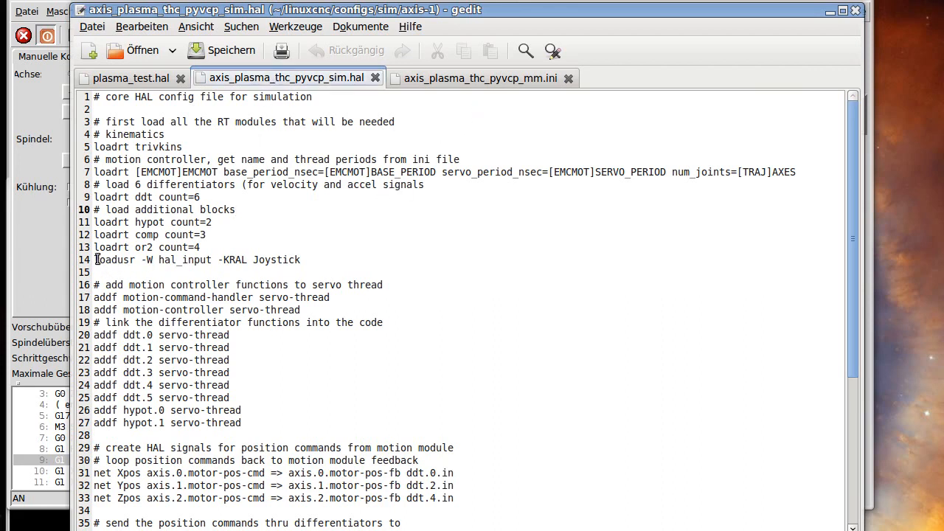
Complete the ini's last HALUI MDI command as M5, then return to plasma_test.hal.
triple_click(197, 260)
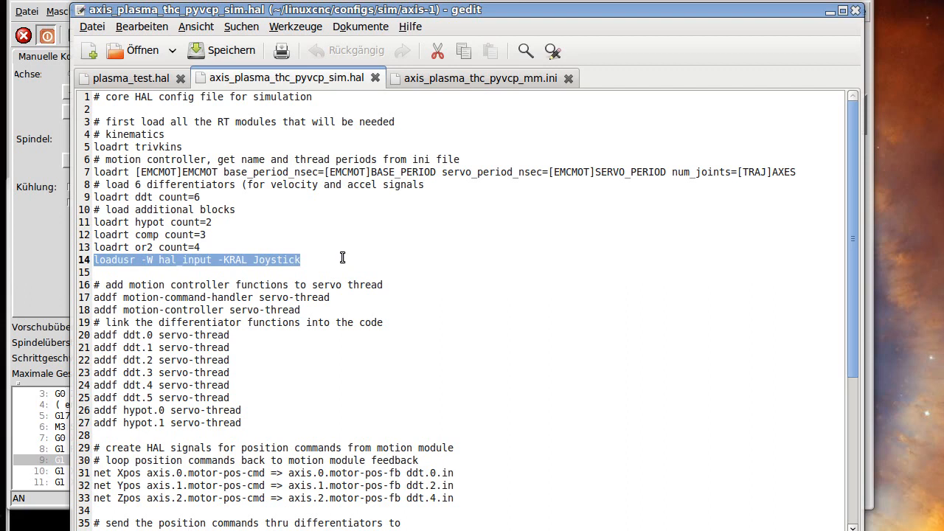
mouse_move(331, 139)
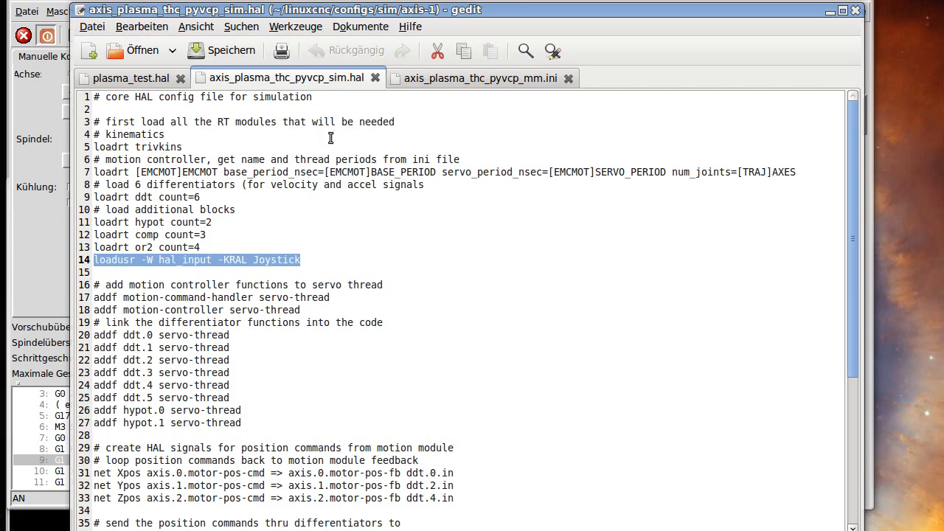
mouse_move(334, 87)
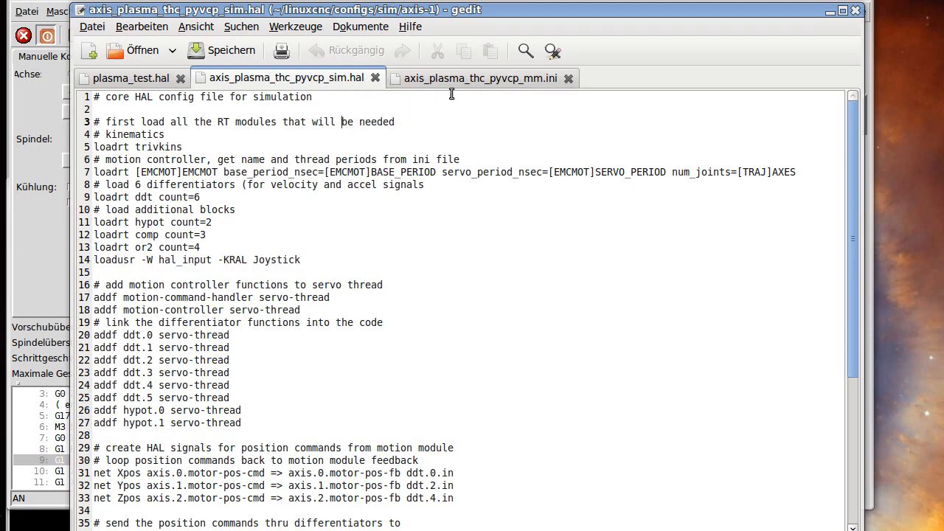
click(483, 77)
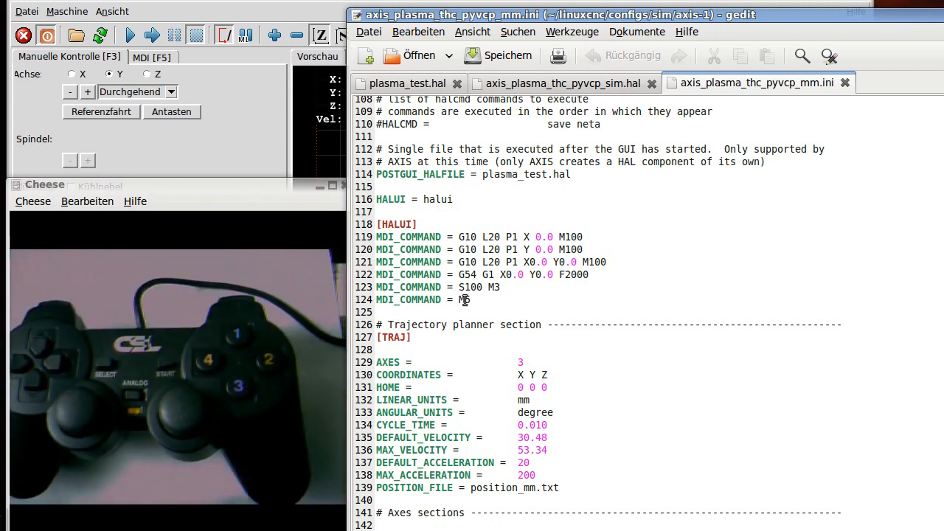
text(5)
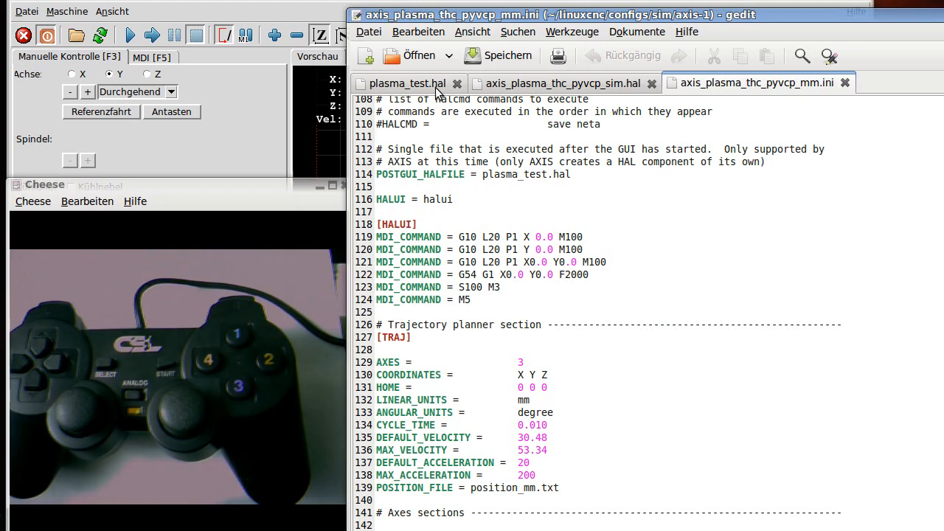
click(406, 82)
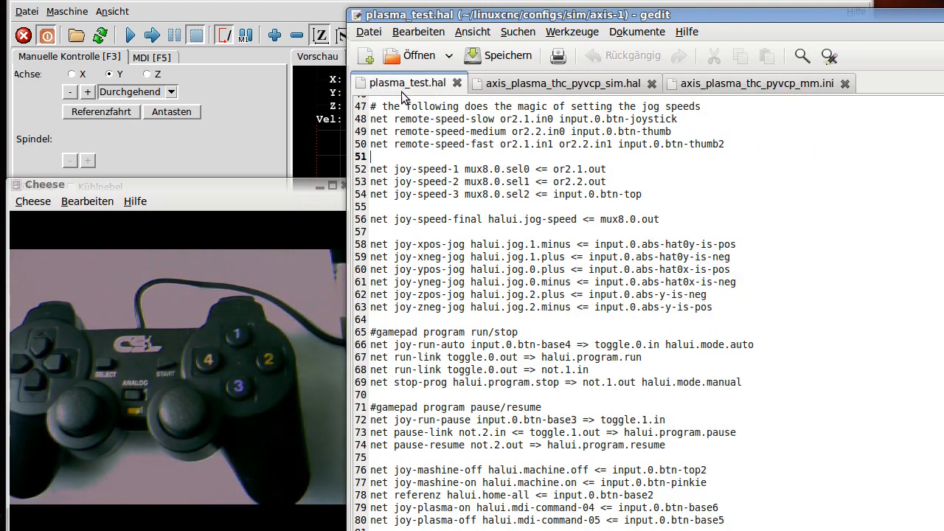
mouse_move(447, 333)
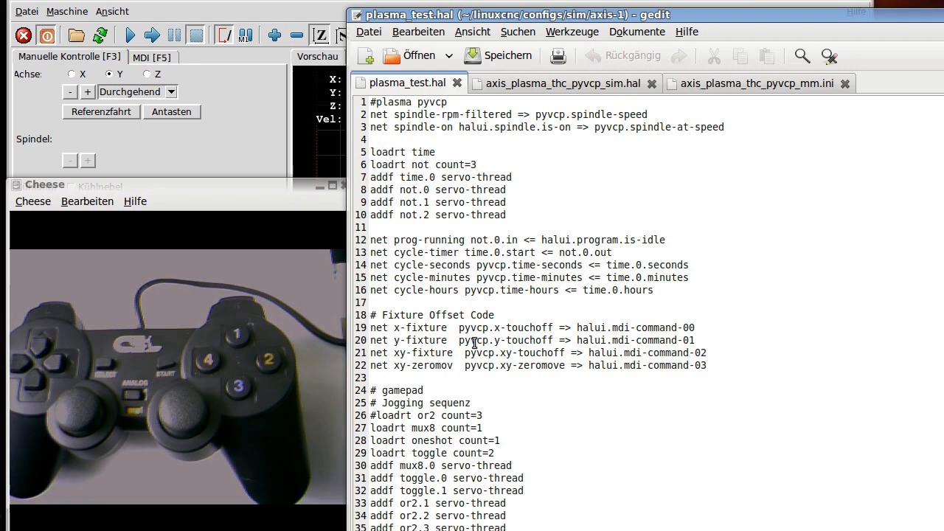
mouse_move(559, 72)
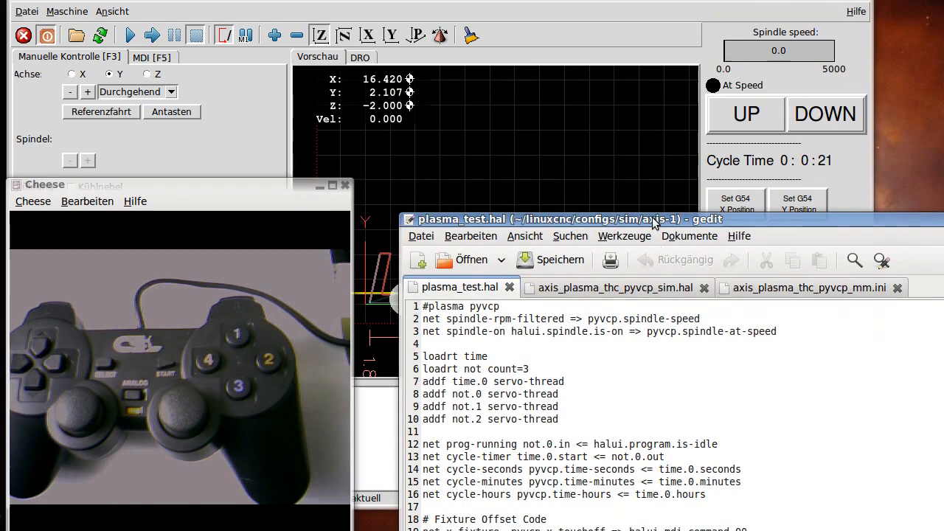
mouse_move(718, 225)
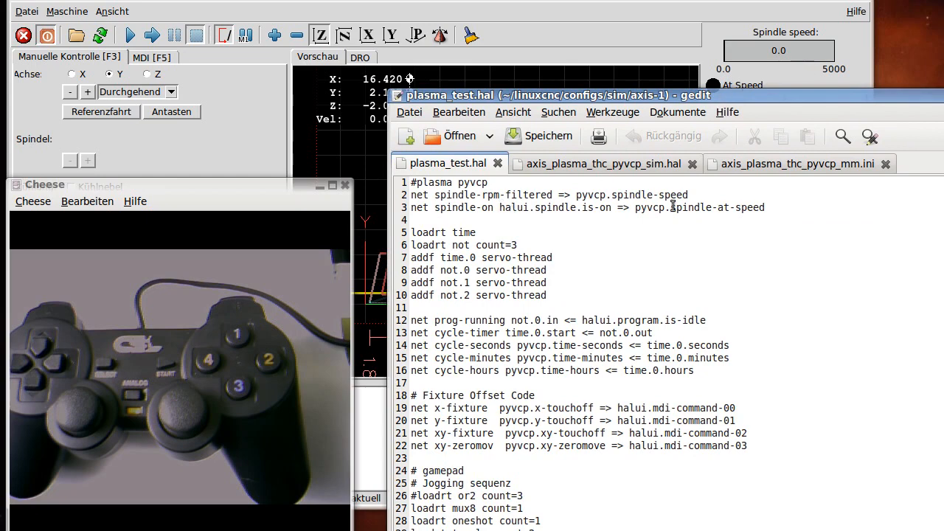
mouse_move(465, 332)
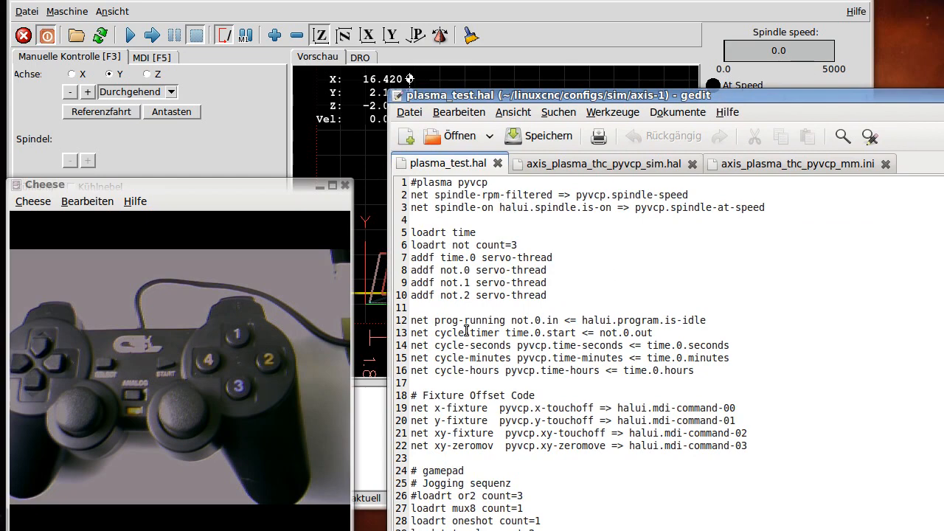
mouse_move(590, 114)
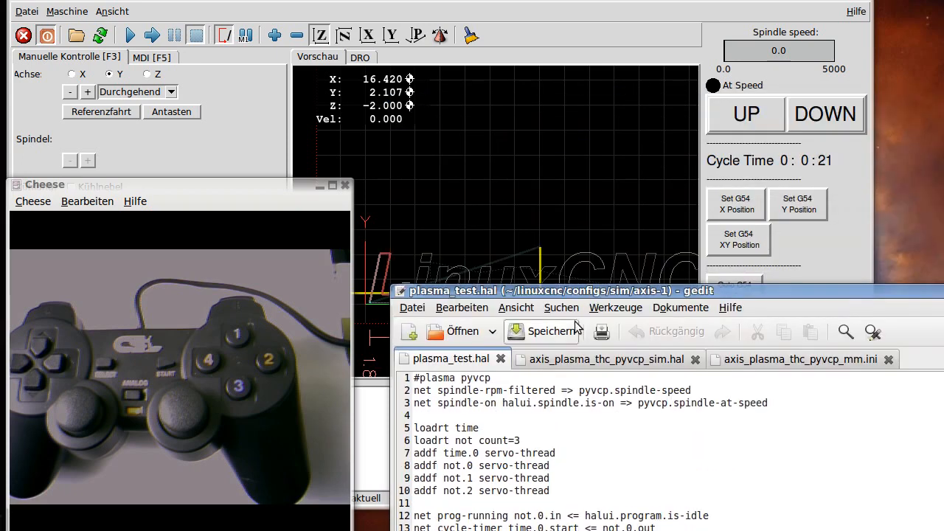
Drag the gedit window down to expose the AXIS DRO and spindle panel.
click(616, 308)
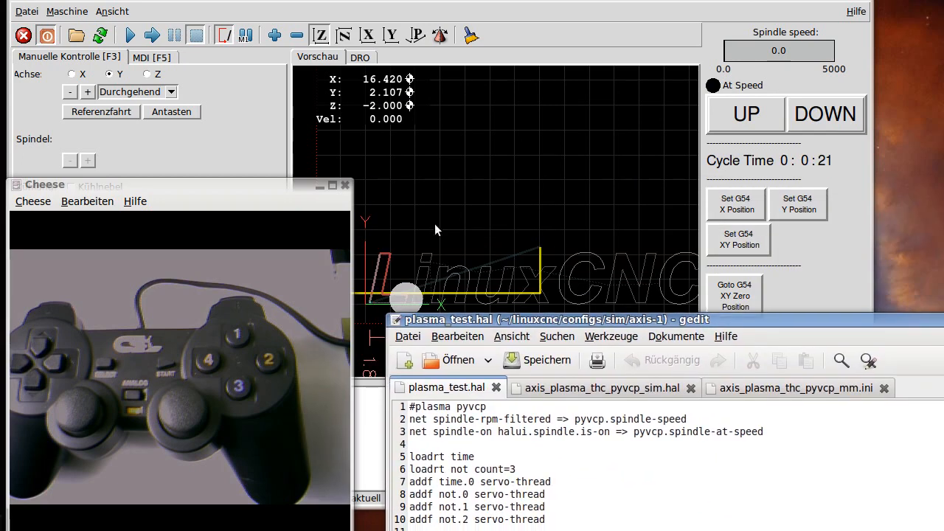
mouse_move(735, 295)
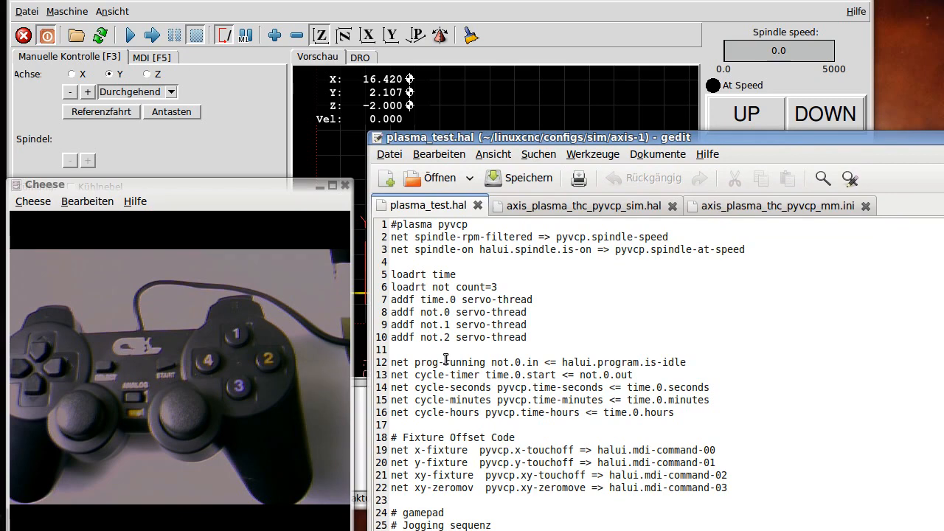
mouse_move(539, 130)
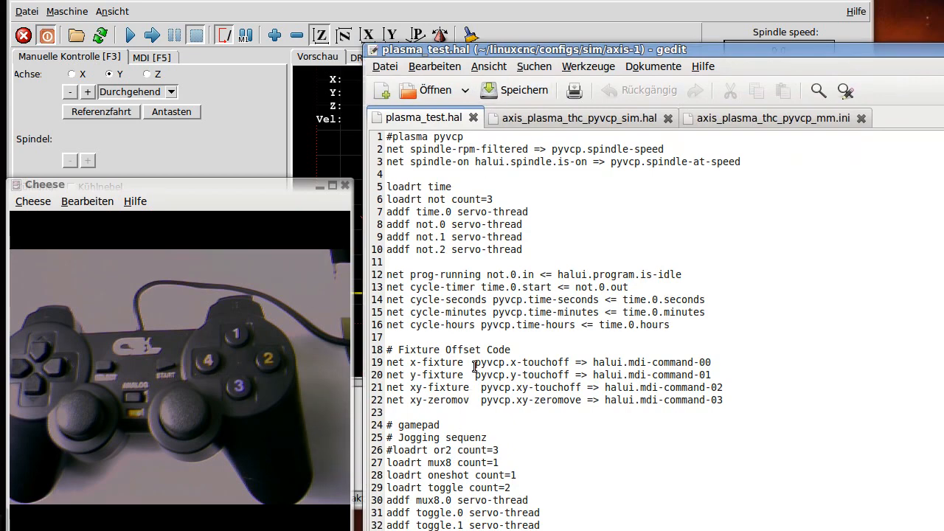
scroll(down, 3)
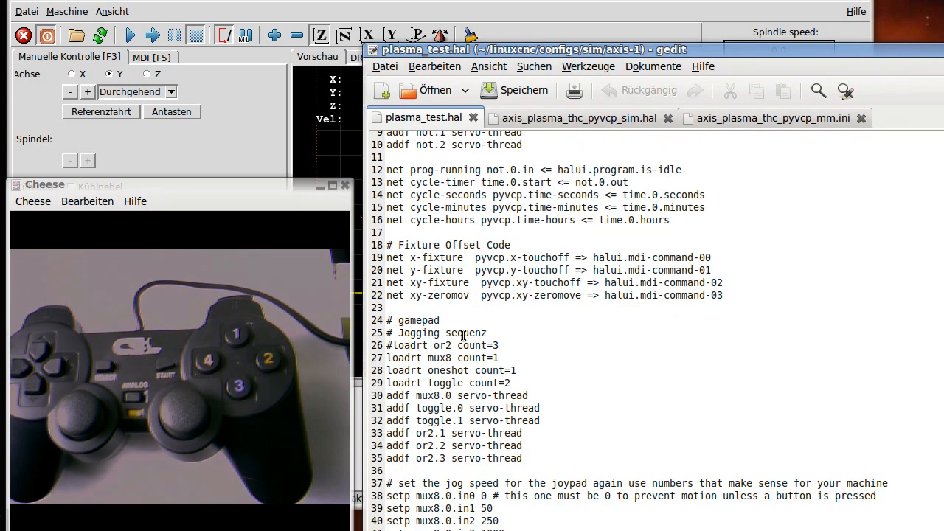
mouse_move(651, 273)
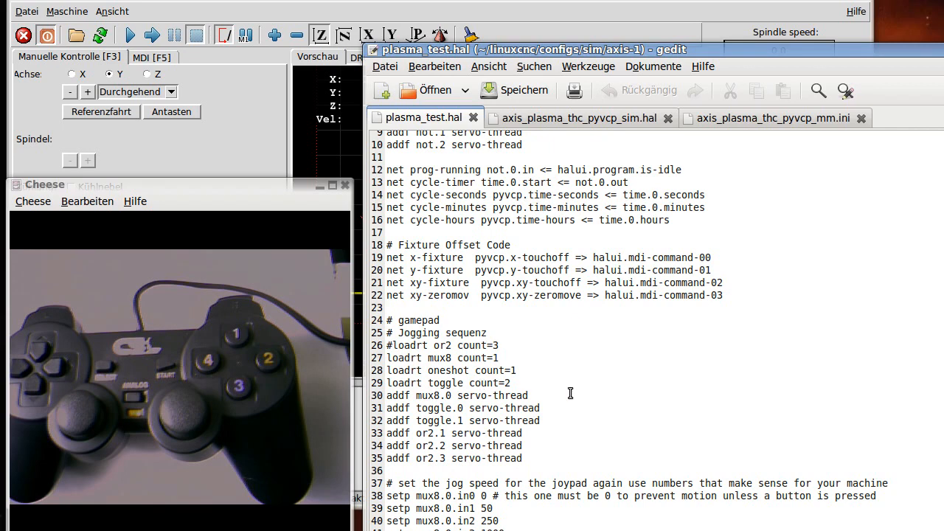
scroll(down, 3)
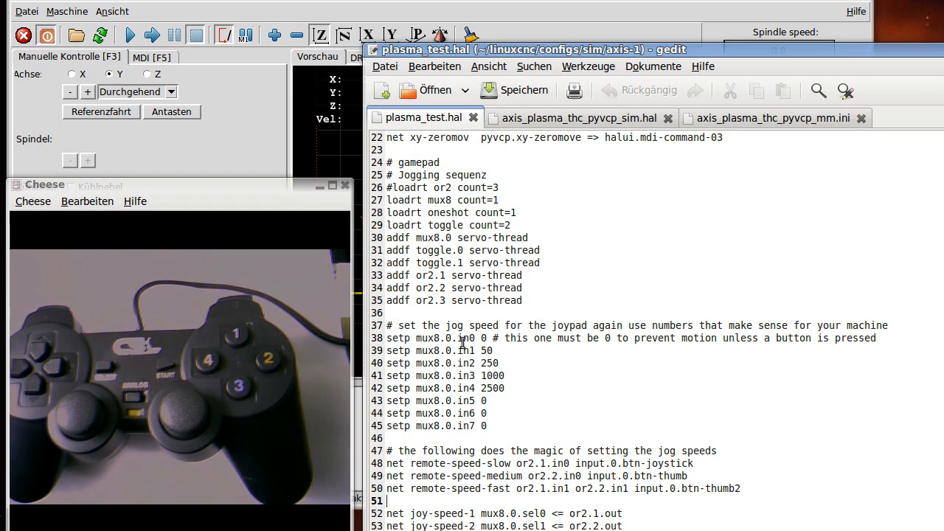
mouse_move(441, 337)
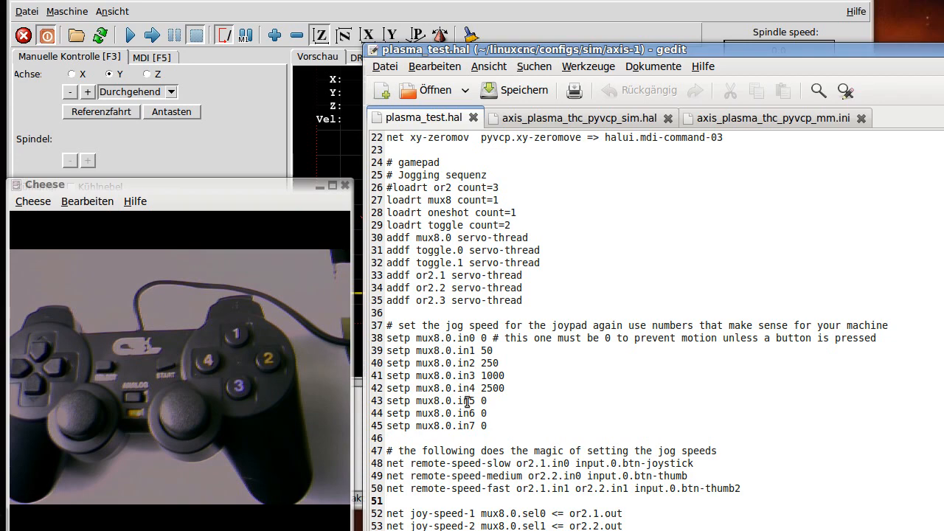
scroll(down, 3)
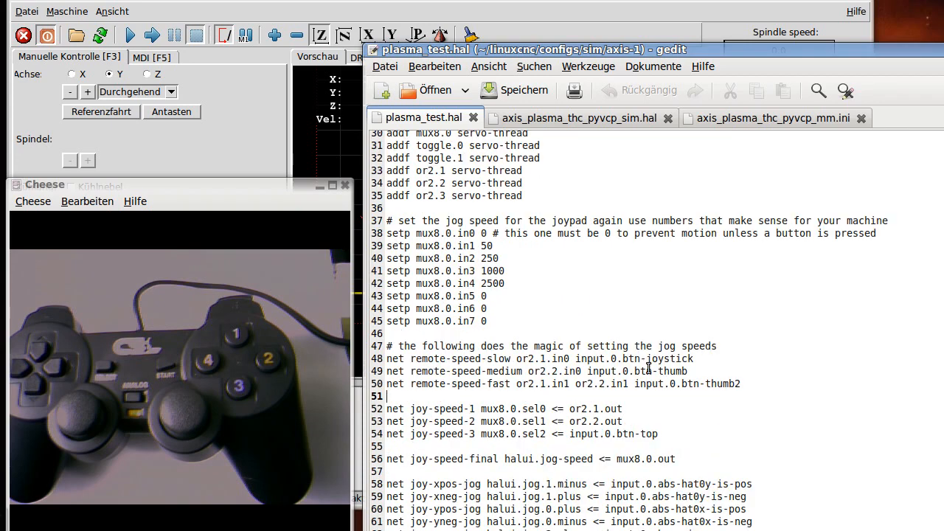
mouse_move(470, 365)
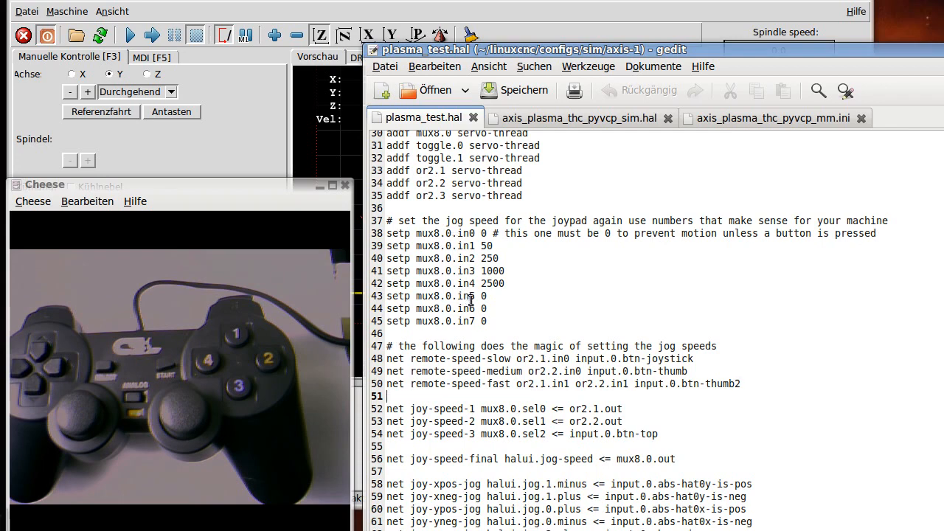
scroll(down, 3)
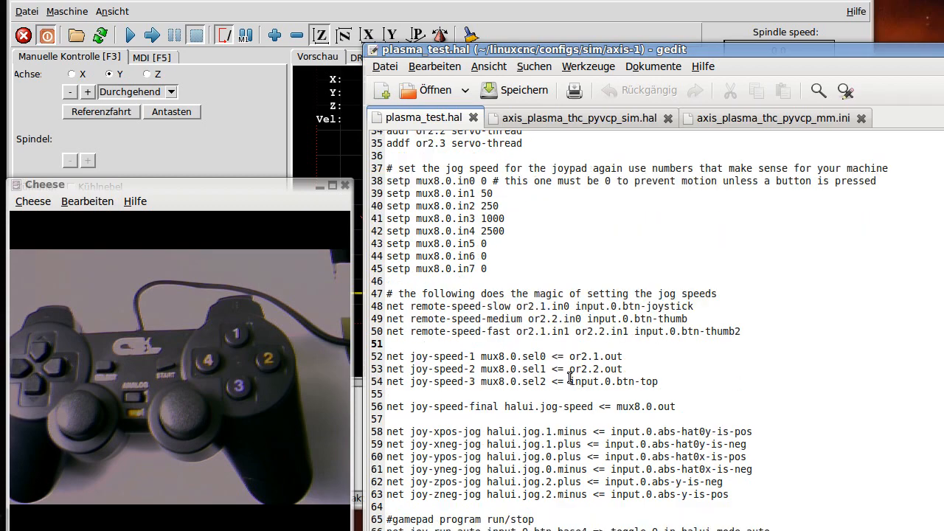
scroll(down, 3)
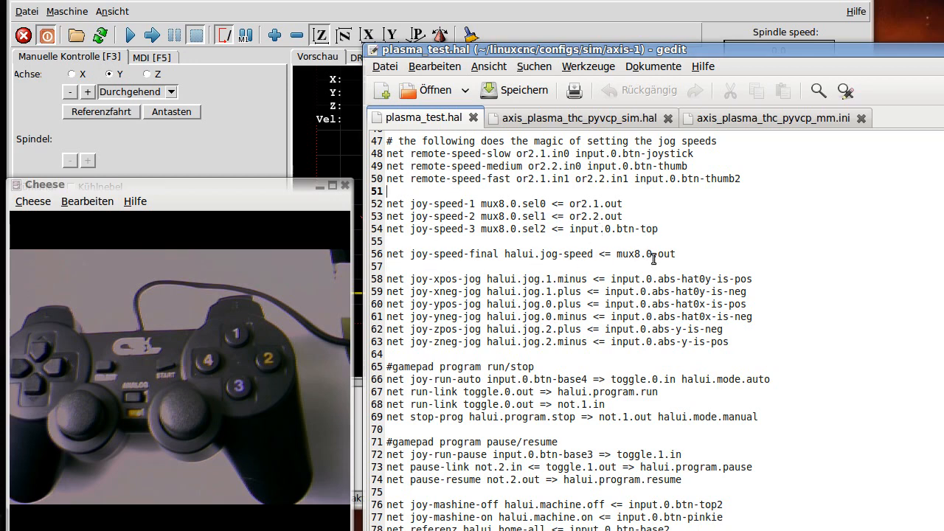
mouse_move(557, 279)
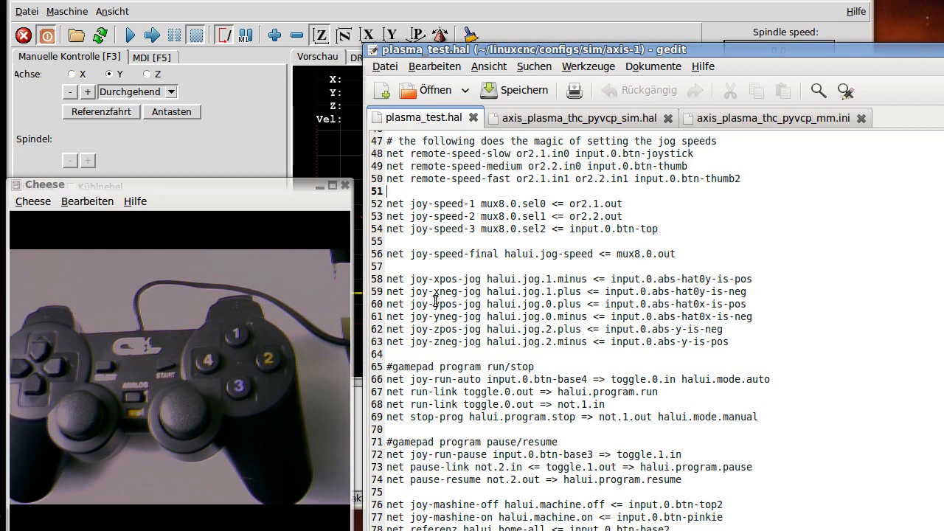
mouse_move(575, 343)
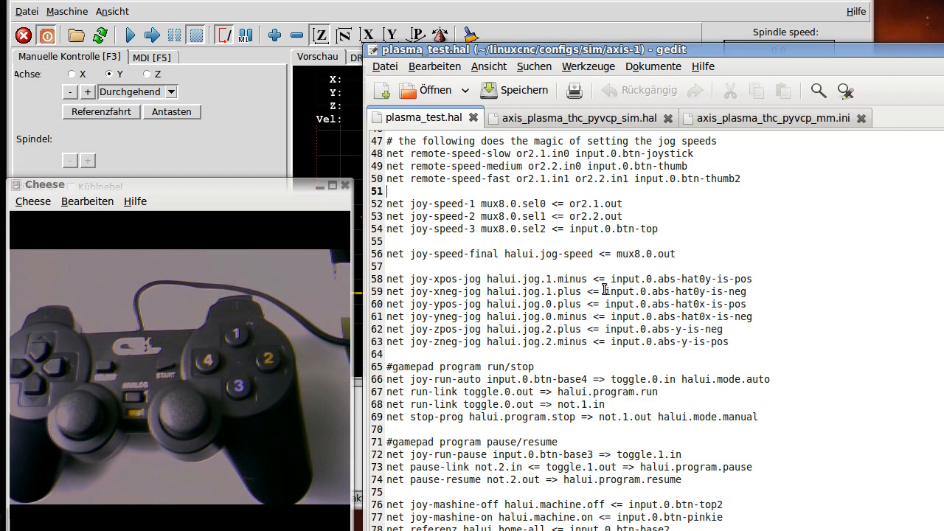
mouse_move(739, 279)
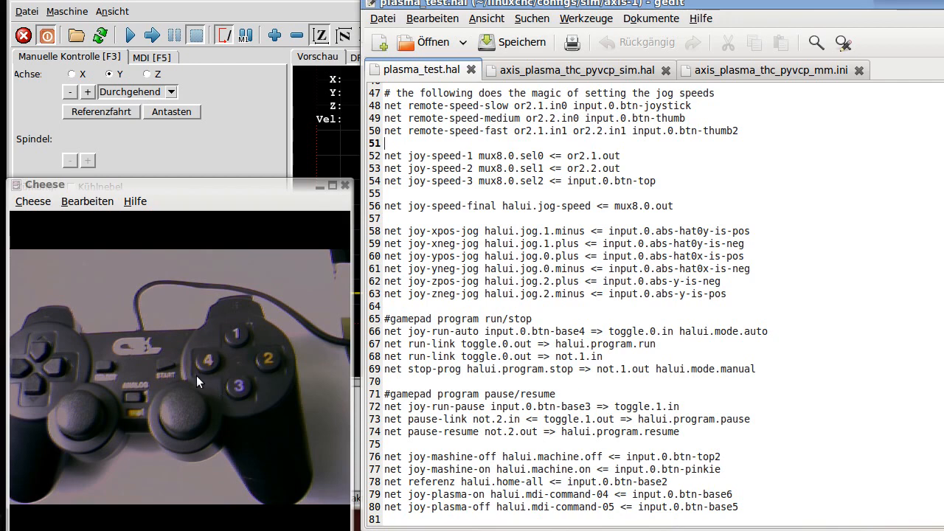
mouse_move(525, 360)
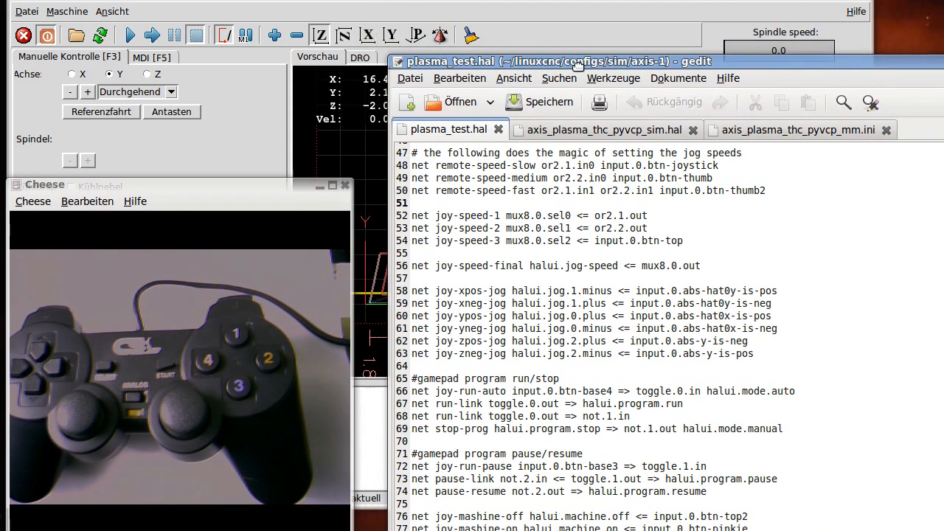
Raise the AXIS window and open the HAL Configuration from the Maschine menu.
click(604, 130)
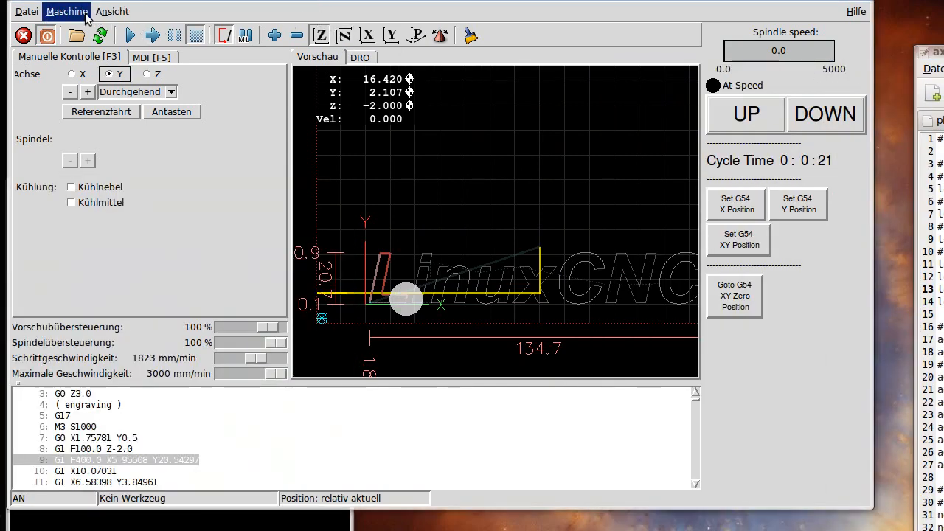
click(67, 12)
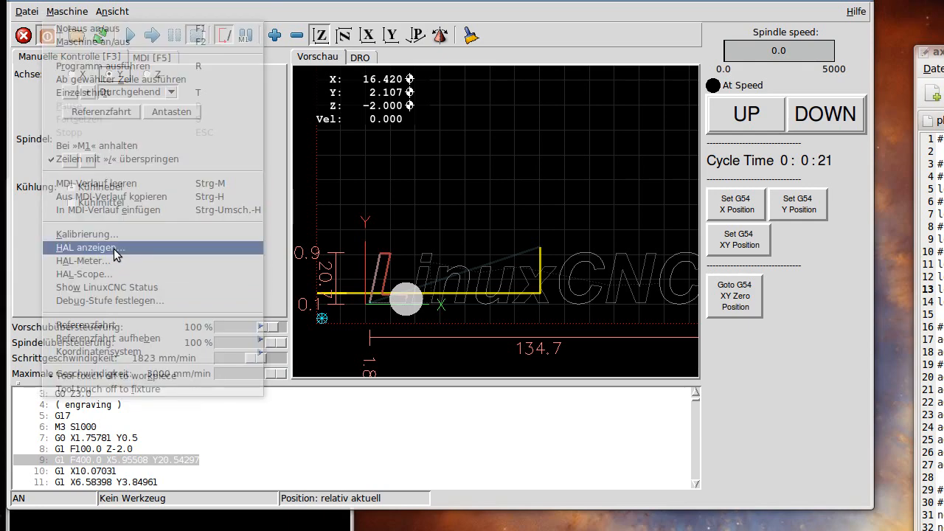
click(85, 247)
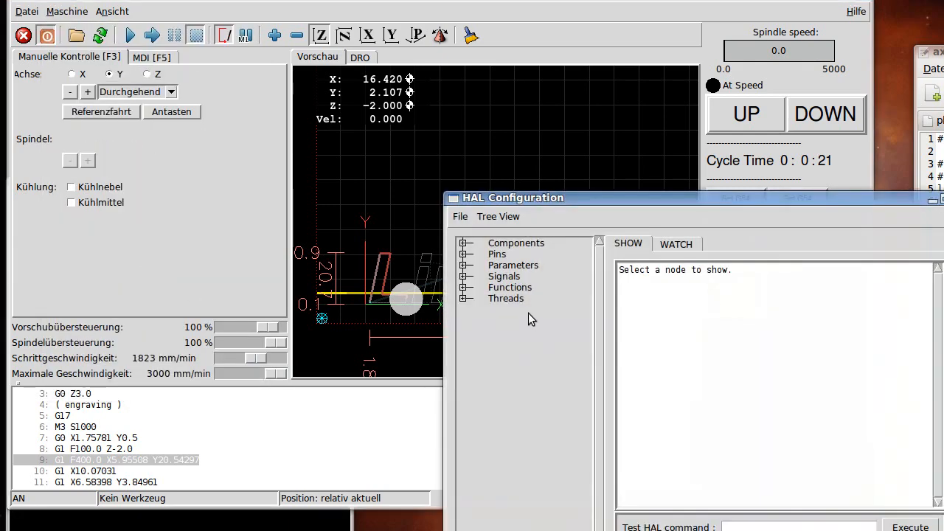
Expand the input.0 gamepad pins and switch to the WATCH view.
click(466, 254)
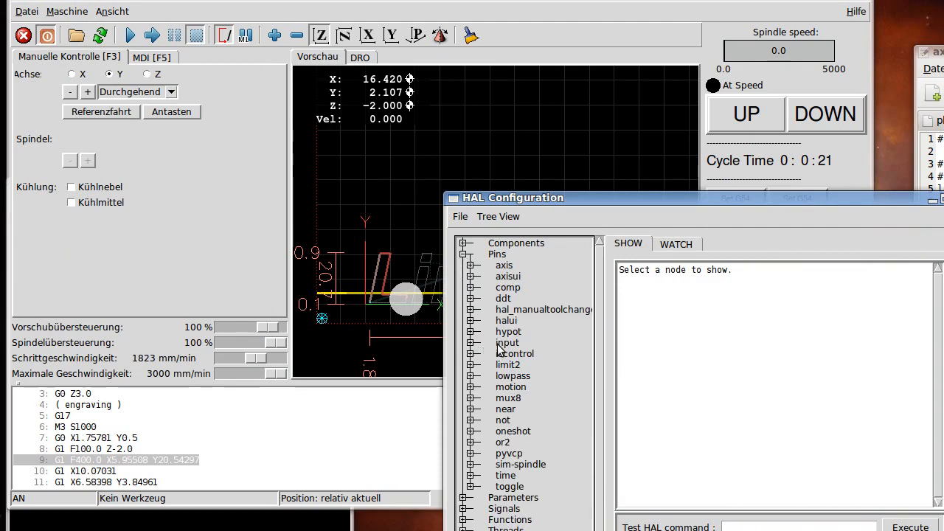
click(465, 342)
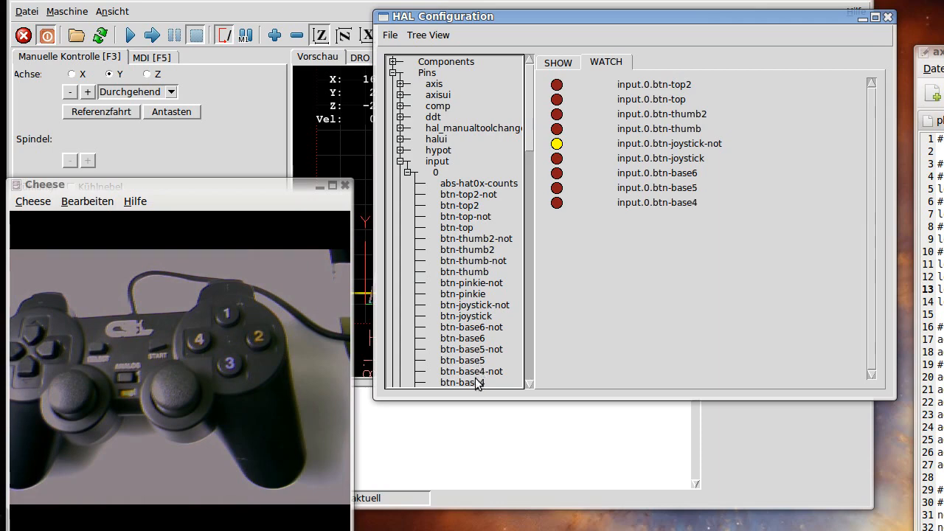
scroll(down, 3)
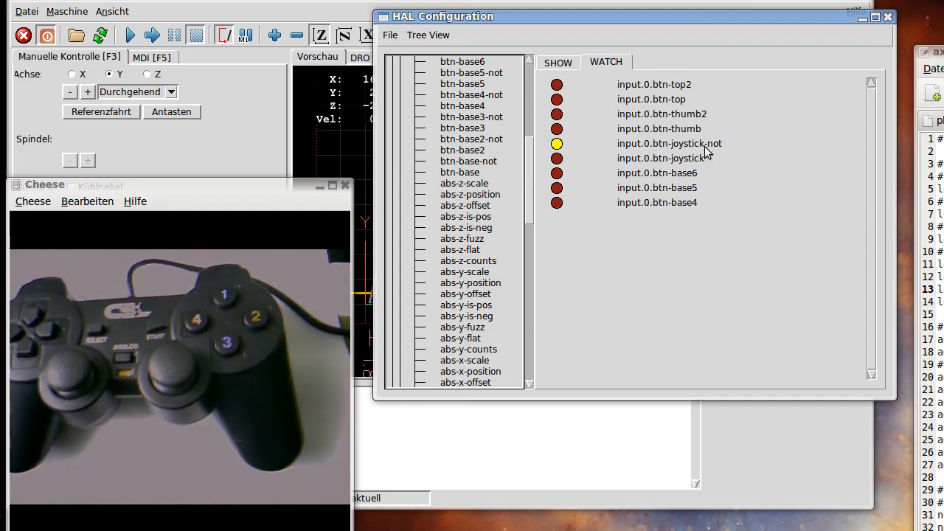
mouse_move(627, 150)
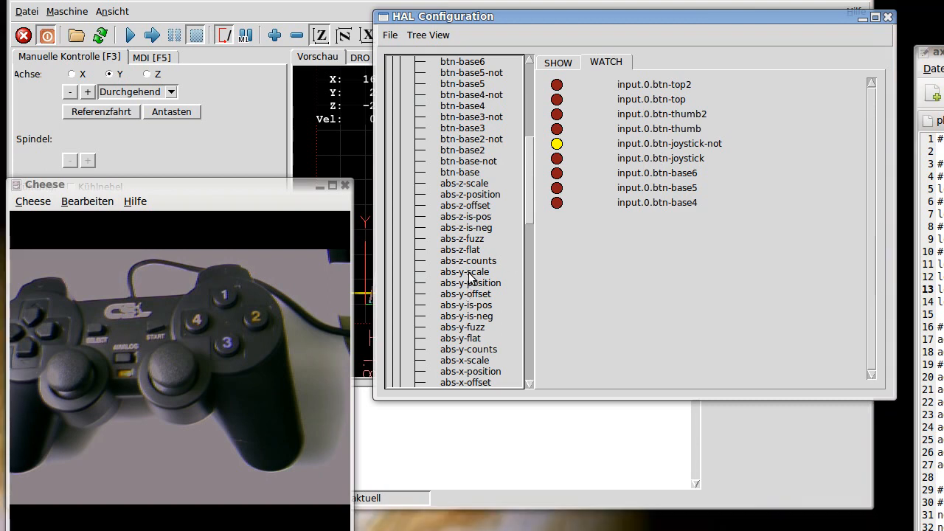
click(428, 34)
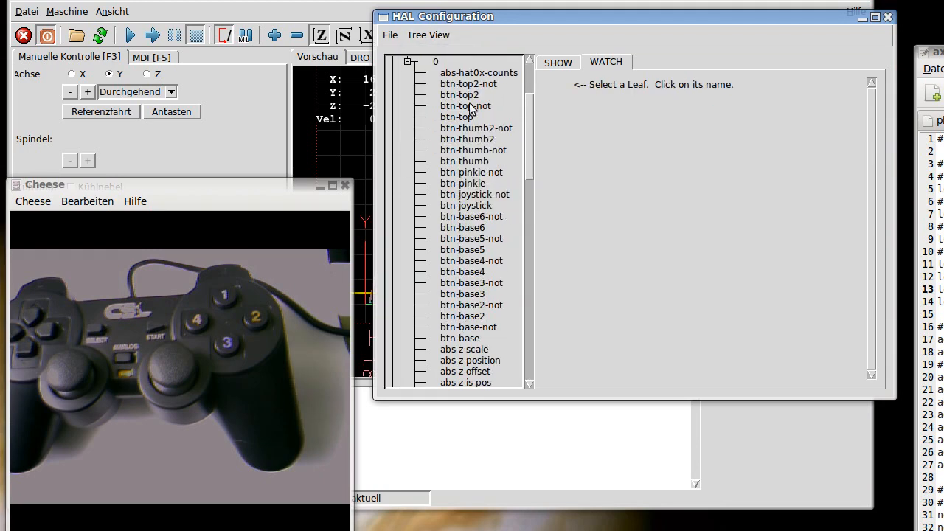
Add the gamepad button and abs-z/abs-y direction pins to the watch list.
click(459, 94)
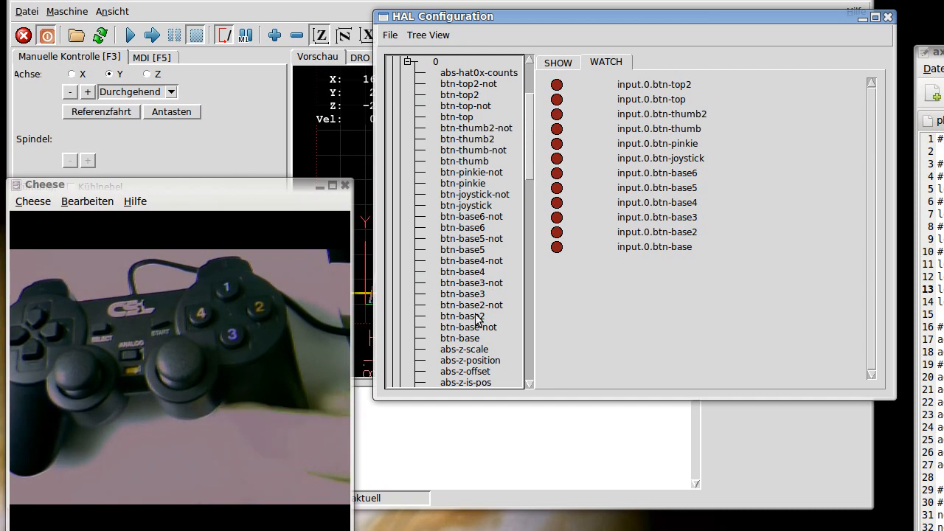
scroll(down, 3)
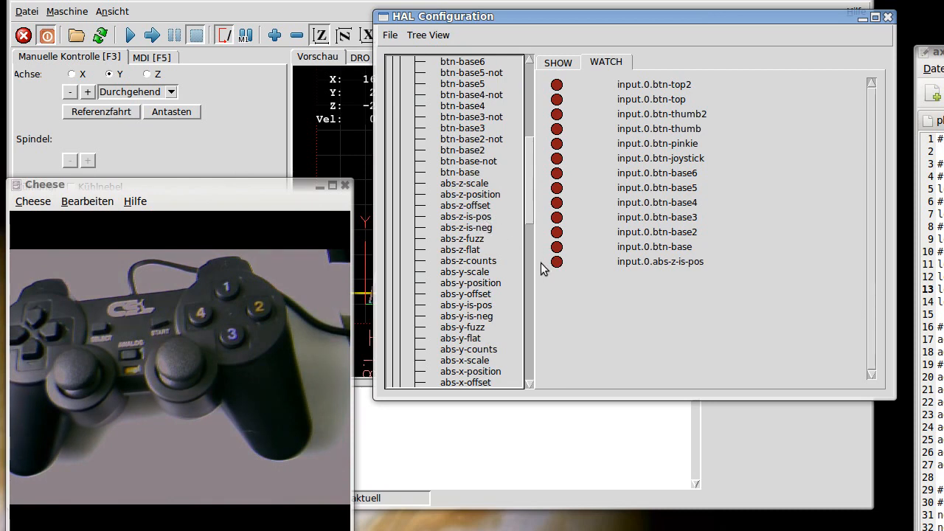
mouse_move(479, 223)
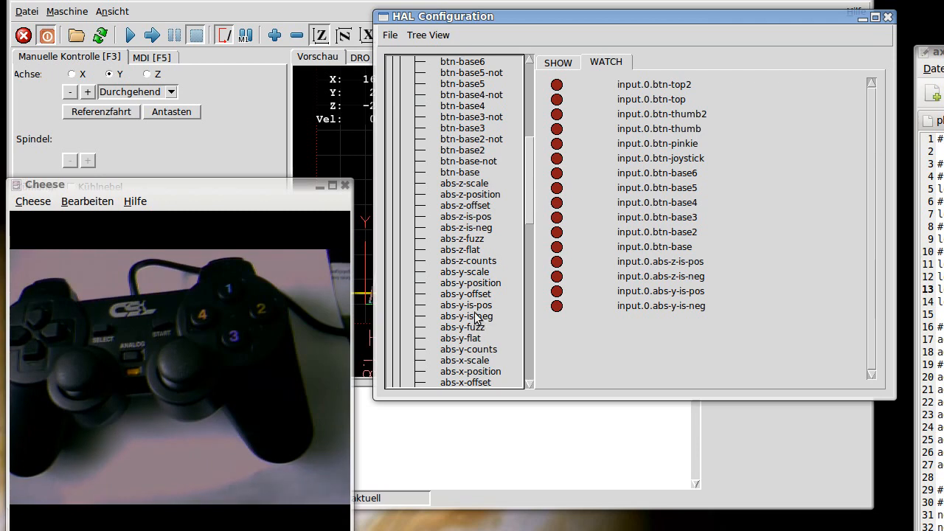
Watch the abs-x, abs-rz and hat0x/hat0y is-pos/is-neg pins, then bring gedit forward.
scroll(down, 3)
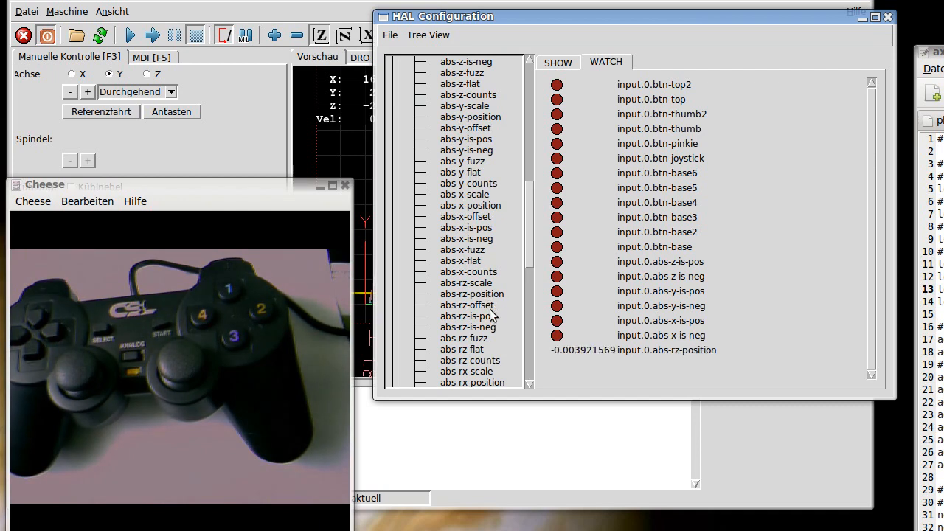
mouse_move(485, 328)
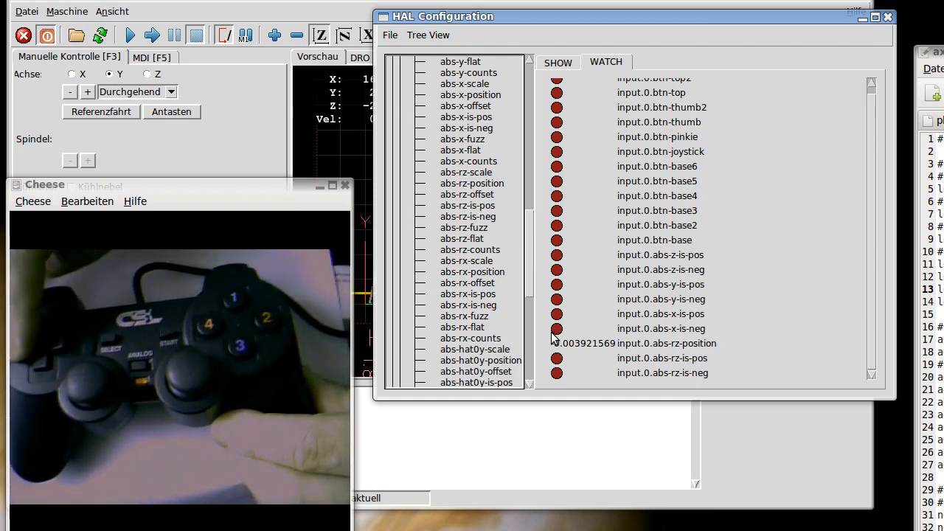
scroll(down, 3)
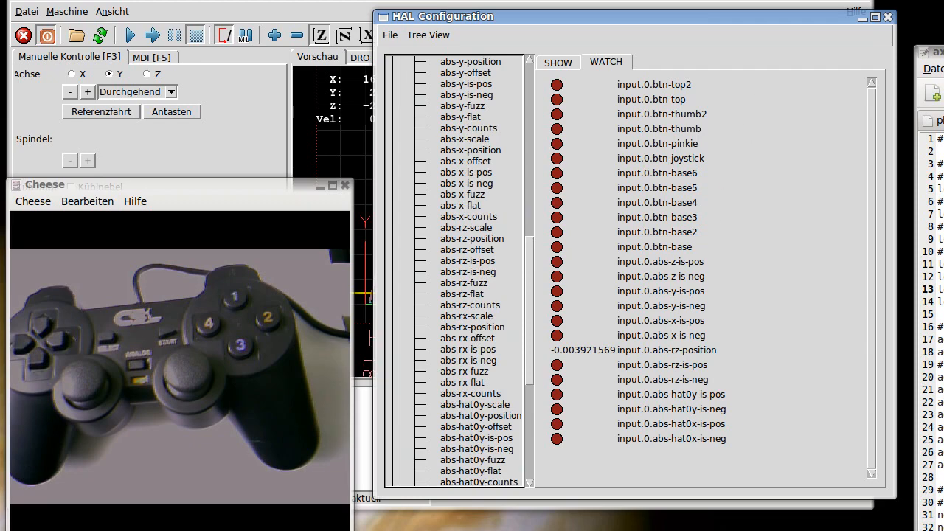
drag(635, 17, 568, 9)
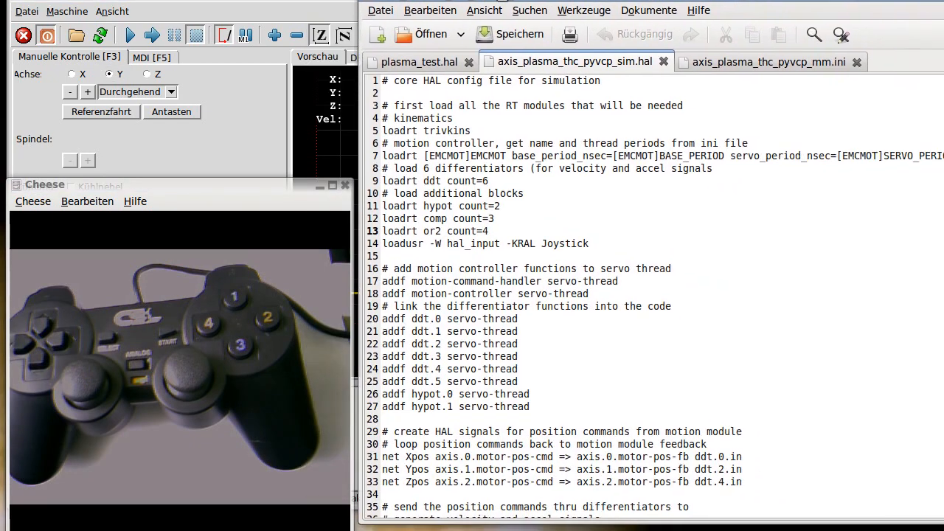
Switch to plasma_test.hal to read the jog-speed and halui jog net lines.
click(417, 62)
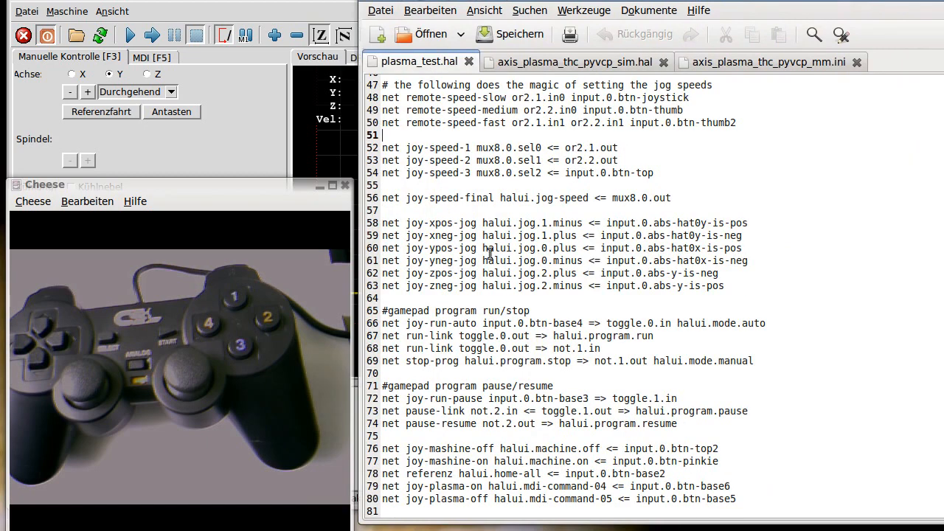
mouse_move(699, 235)
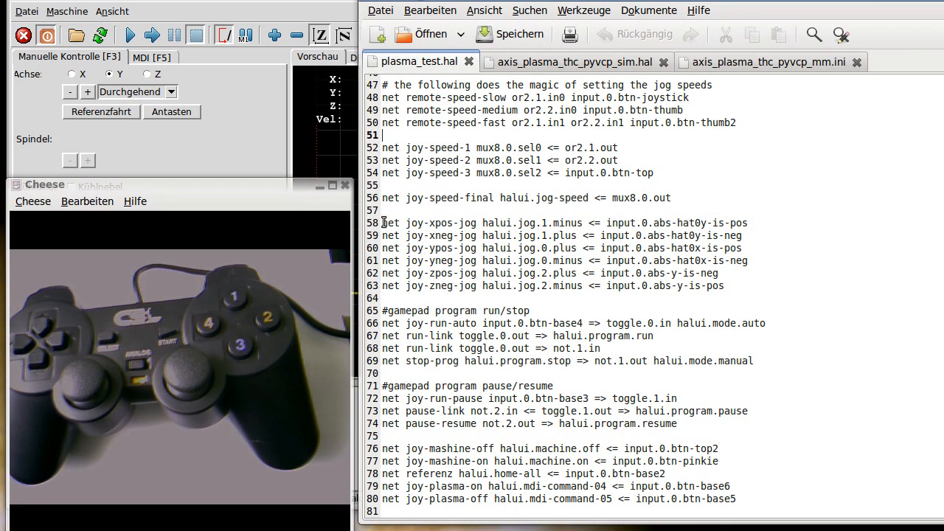
mouse_move(562, 227)
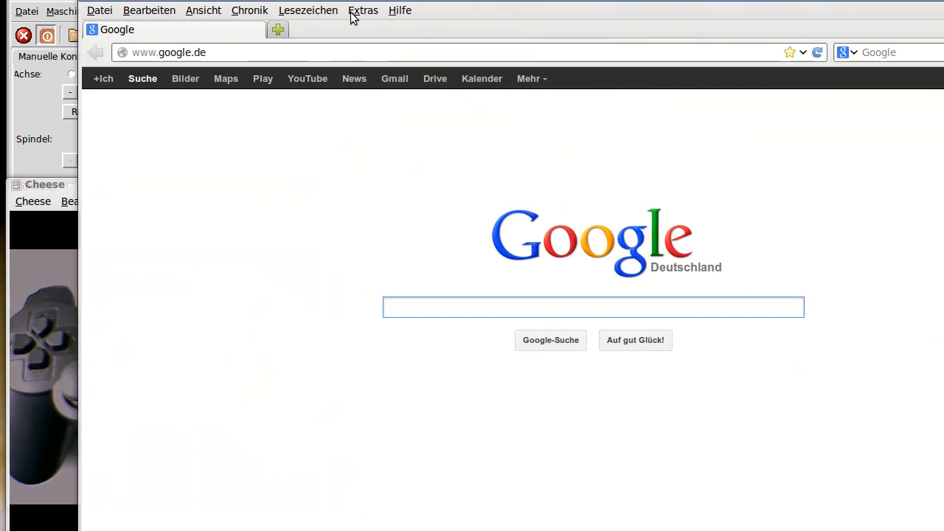
mouse_move(393, 168)
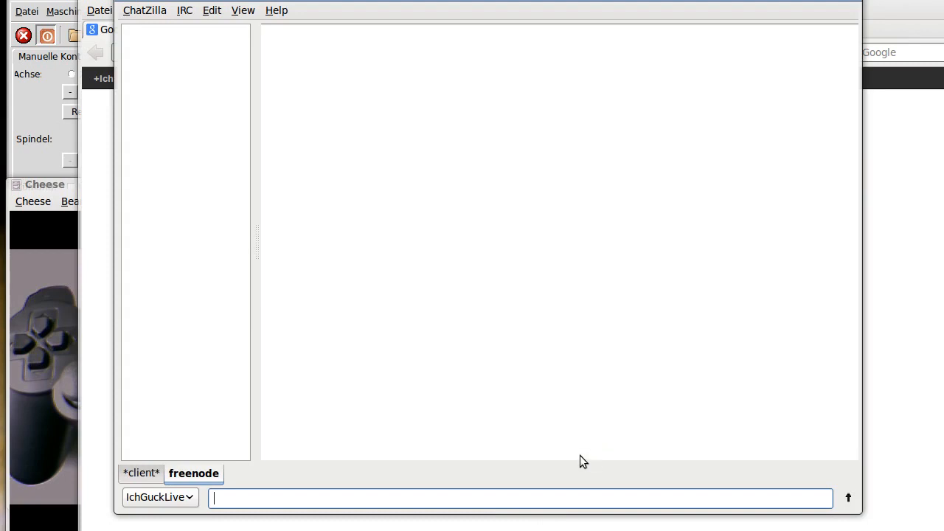
Connect to freenode, /join #linuxcnc, then close ChatZilla to get the quit confirmation.
click(193, 474)
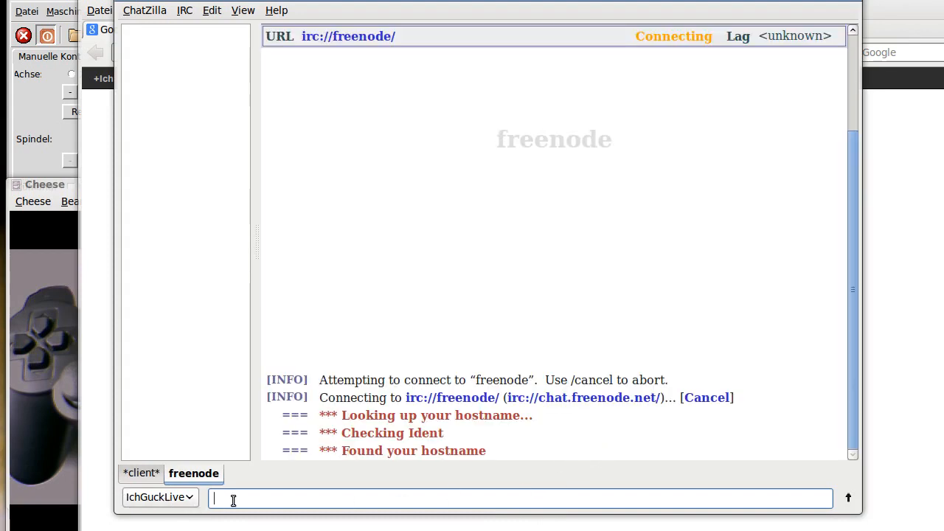
text(/)
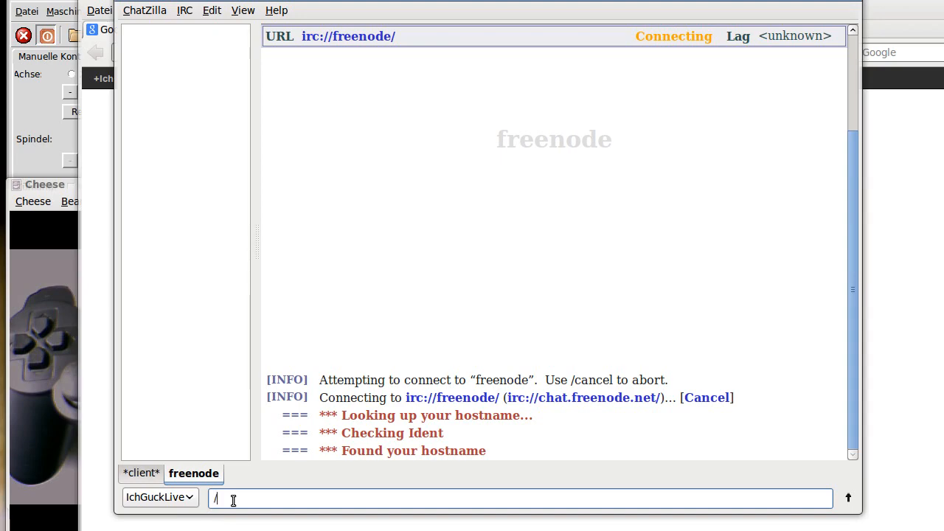
text(join)
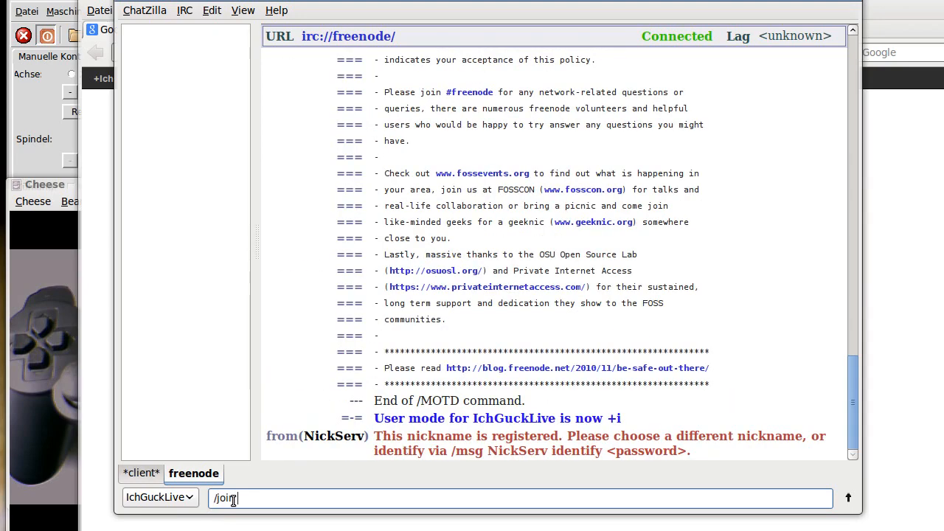
text(lin)
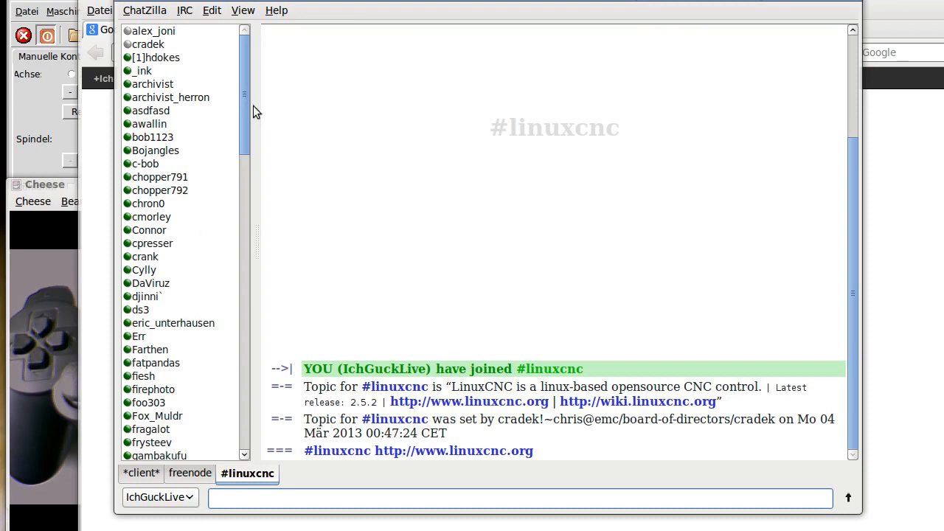
mouse_move(327, 257)
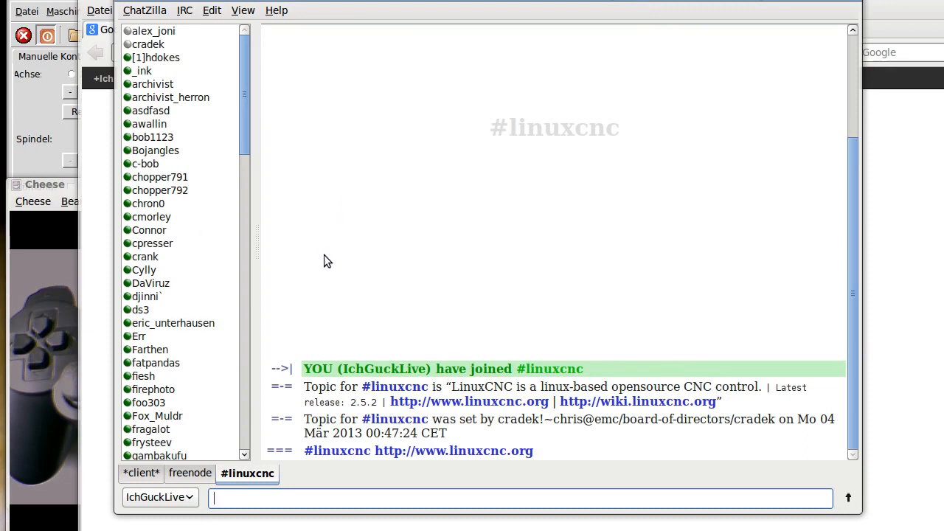
mouse_move(857, 7)
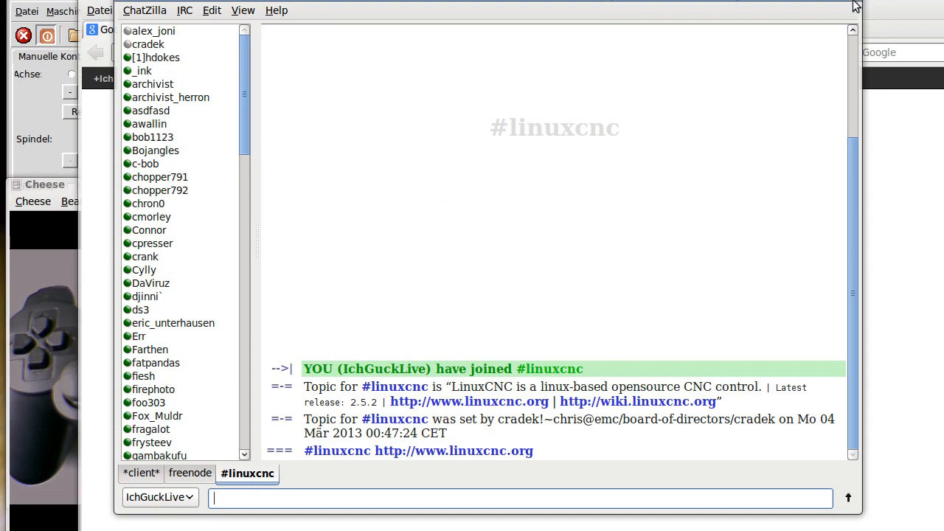
click(855, 6)
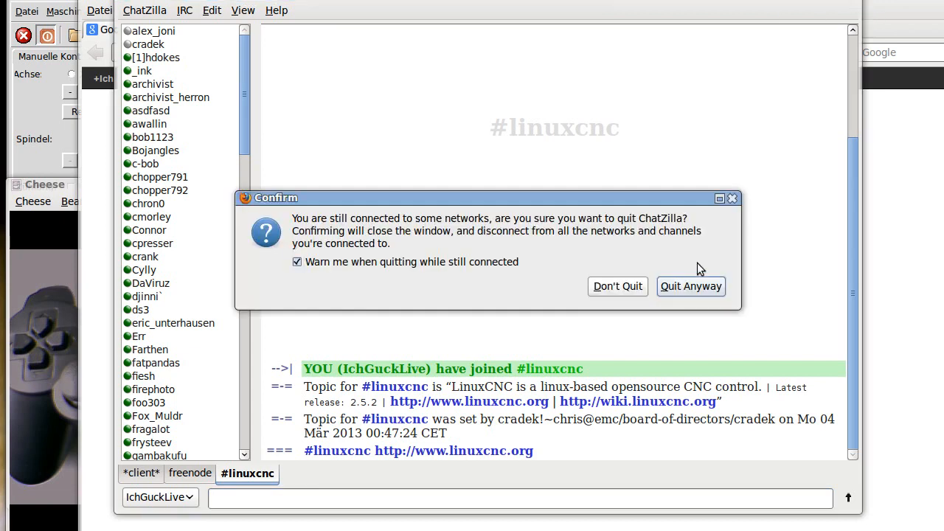